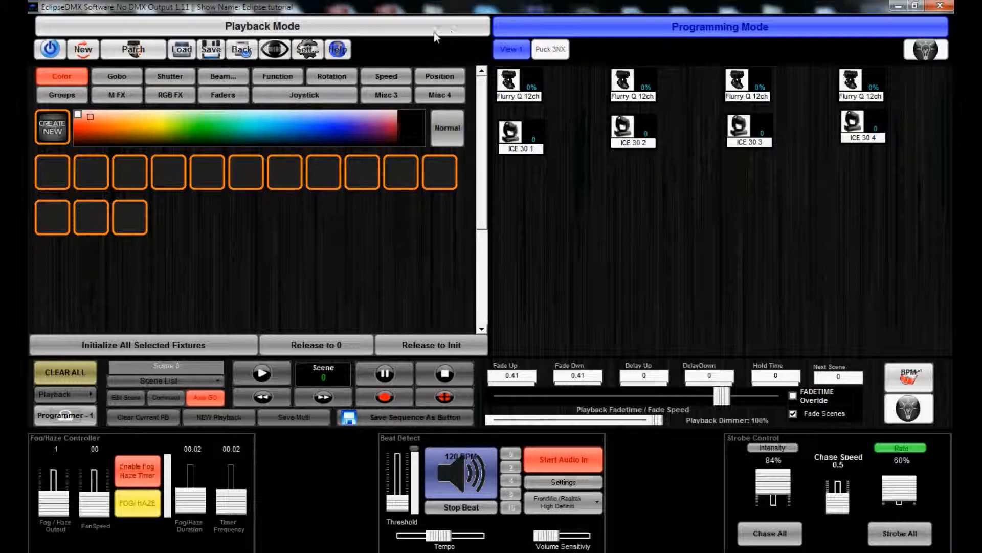
# - Start the BLUWH Flurry sequence while switching between the playback and programming views
pyautogui.click(262, 26)
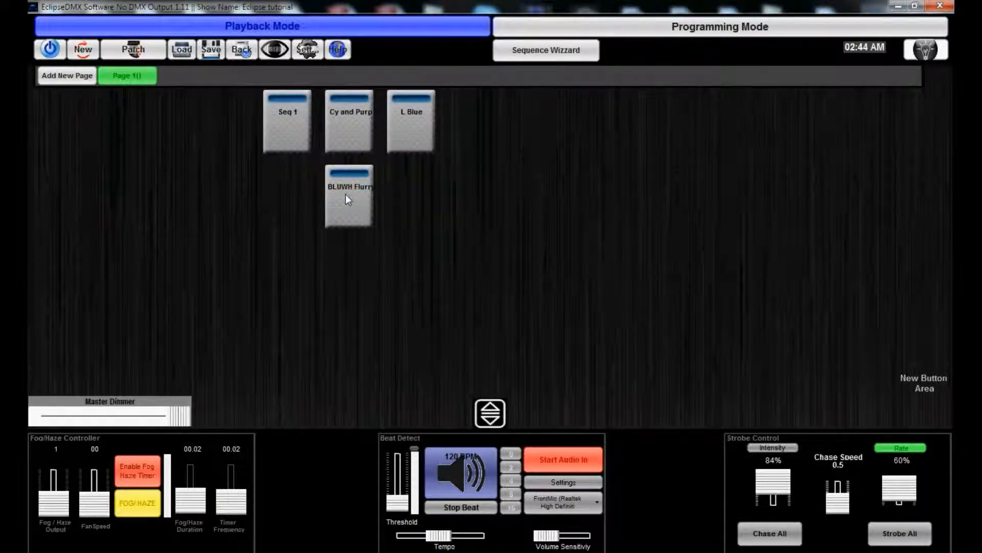
pyautogui.click(720, 26)
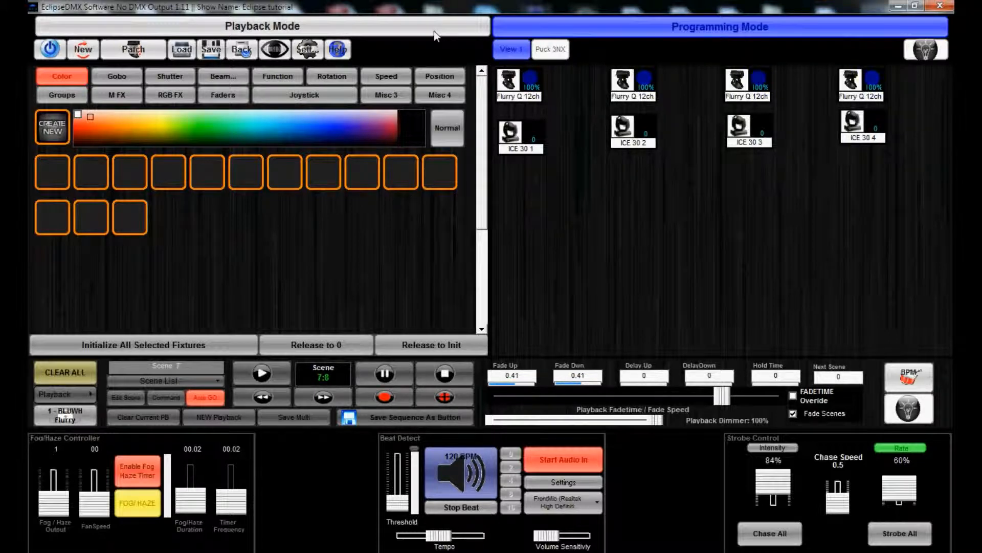
pyautogui.click(262, 26)
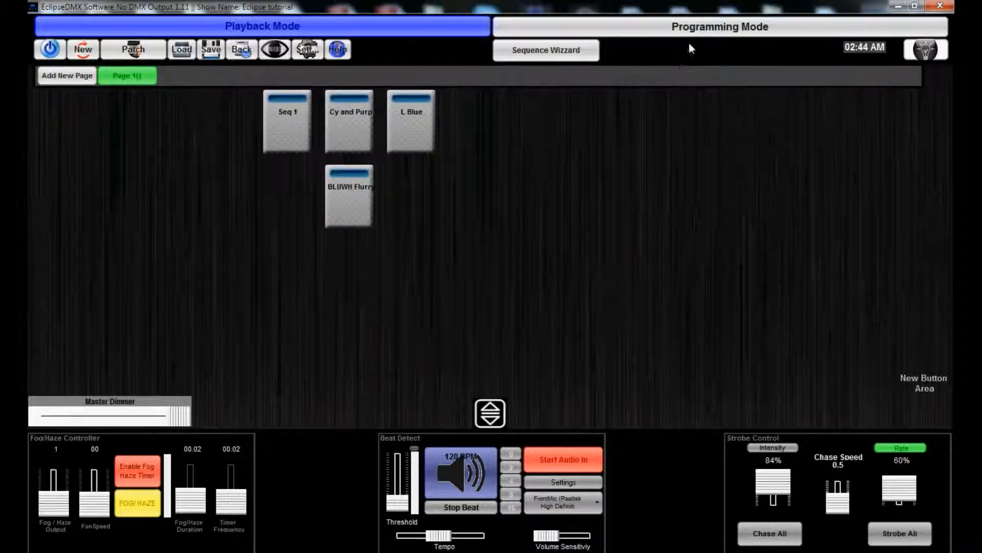
pyautogui.click(719, 26)
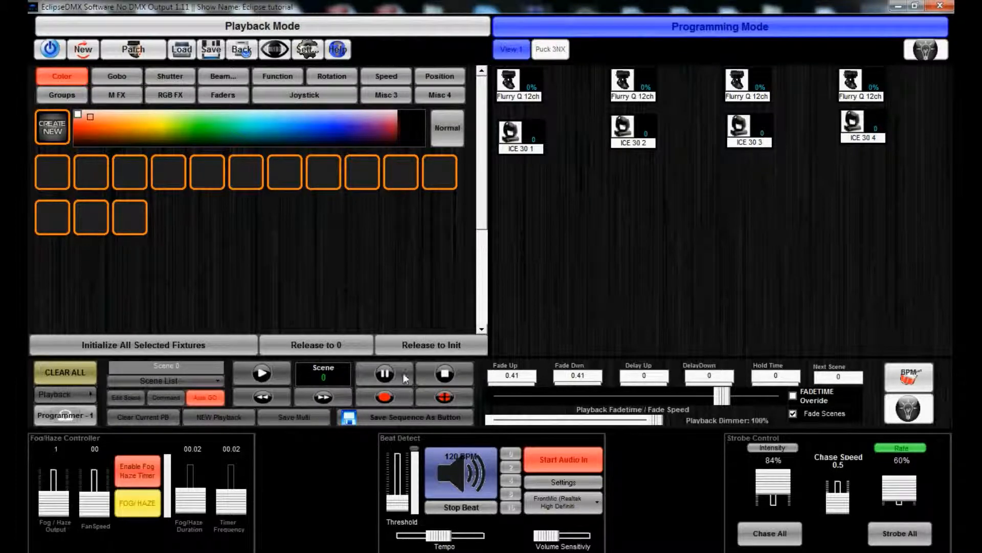
pyautogui.click(406, 416)
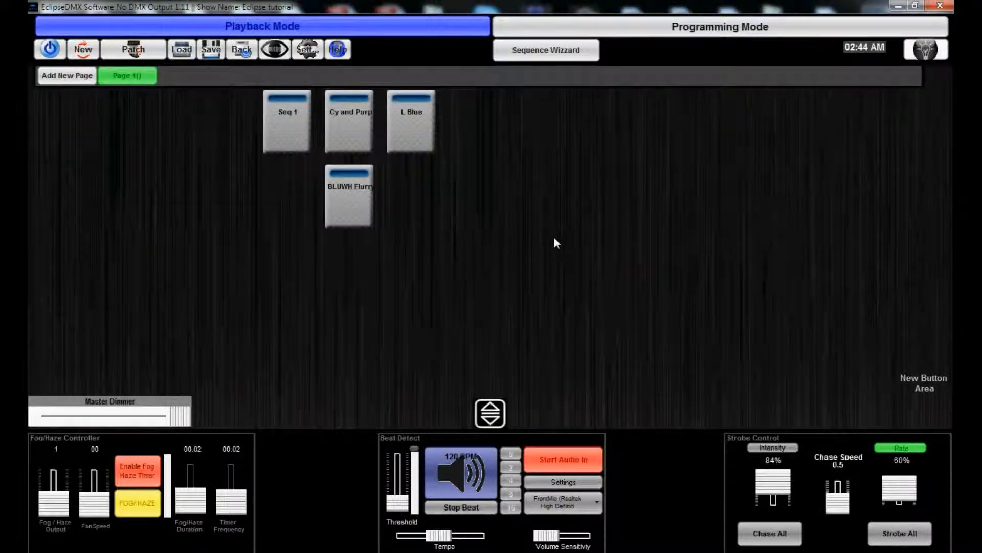
pyautogui.click(719, 26)
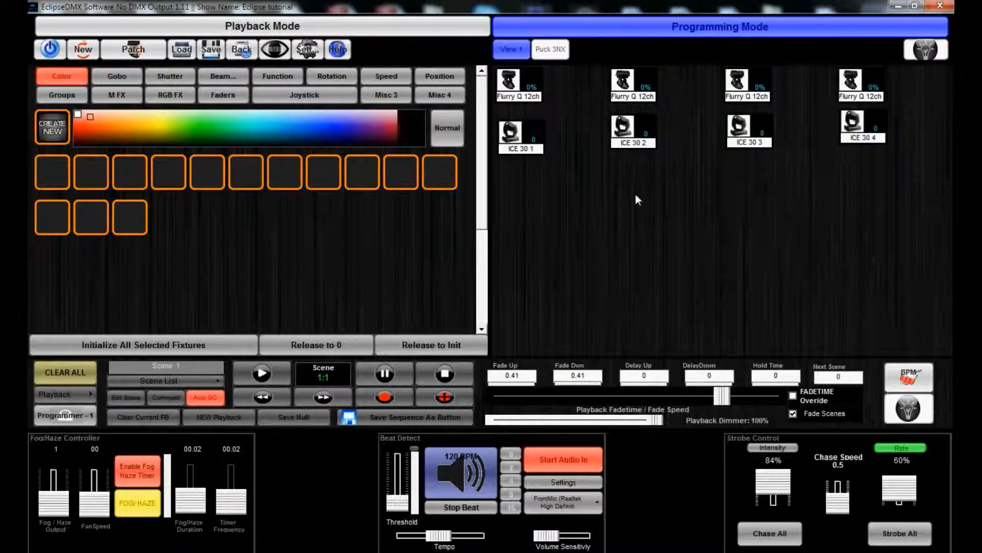
pyautogui.moveTo(633, 203)
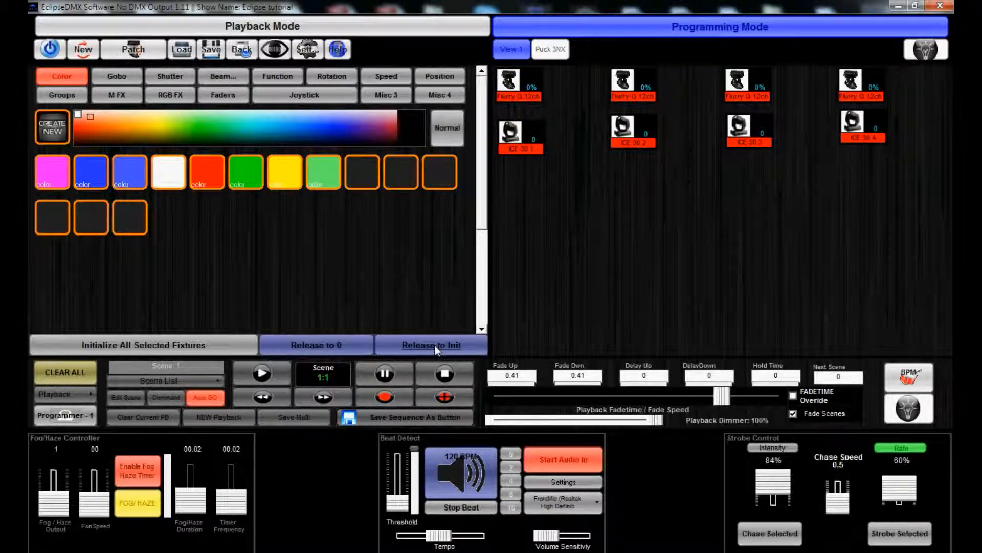
# - Apply a 20-step circle movement with step shift 2, then show the ICE 30 faders
pyautogui.click(430, 345)
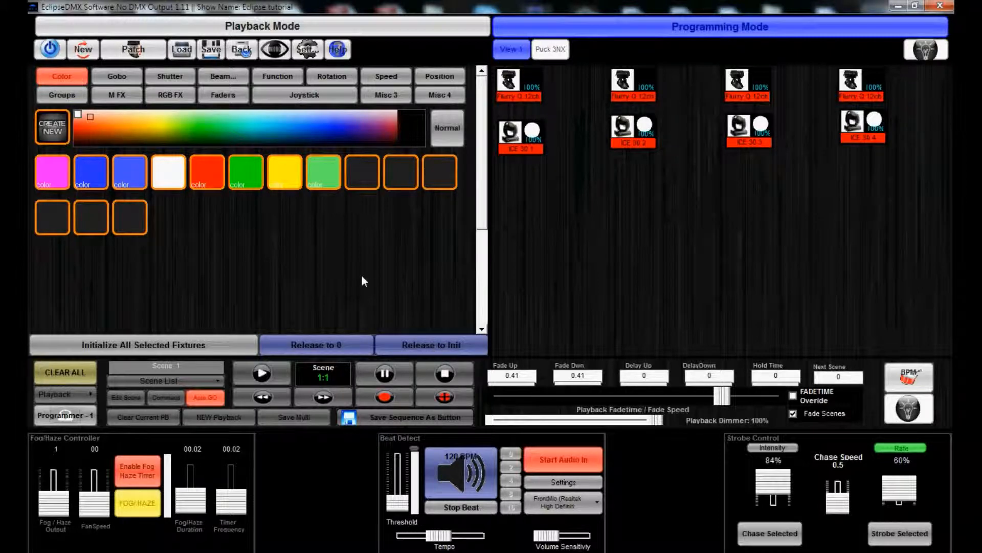
pyautogui.click(304, 95)
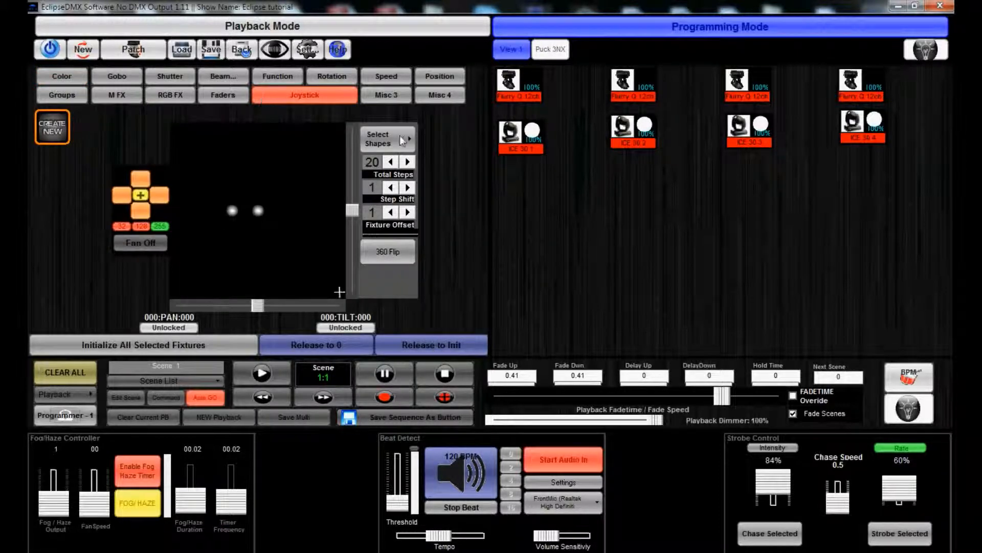
pyautogui.click(377, 139)
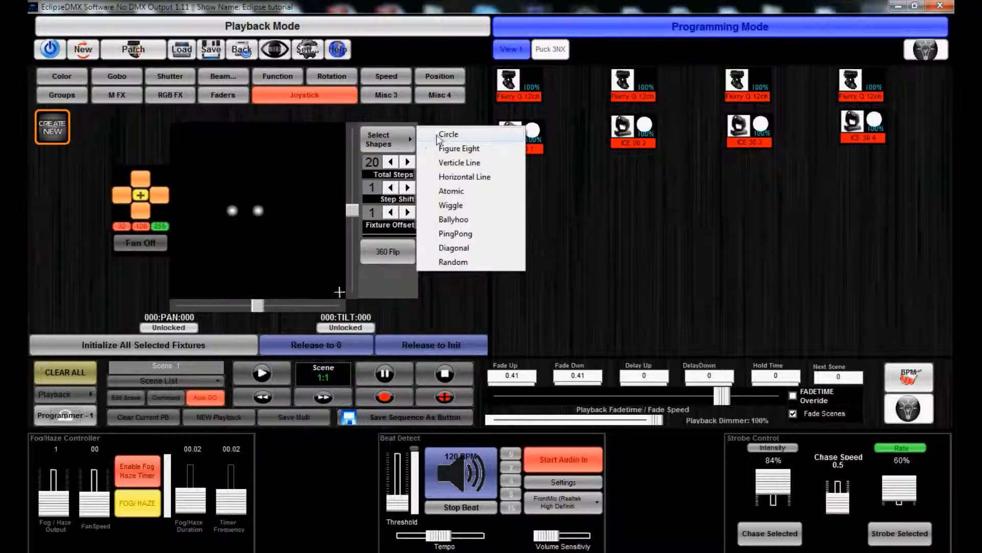
pyautogui.click(448, 134)
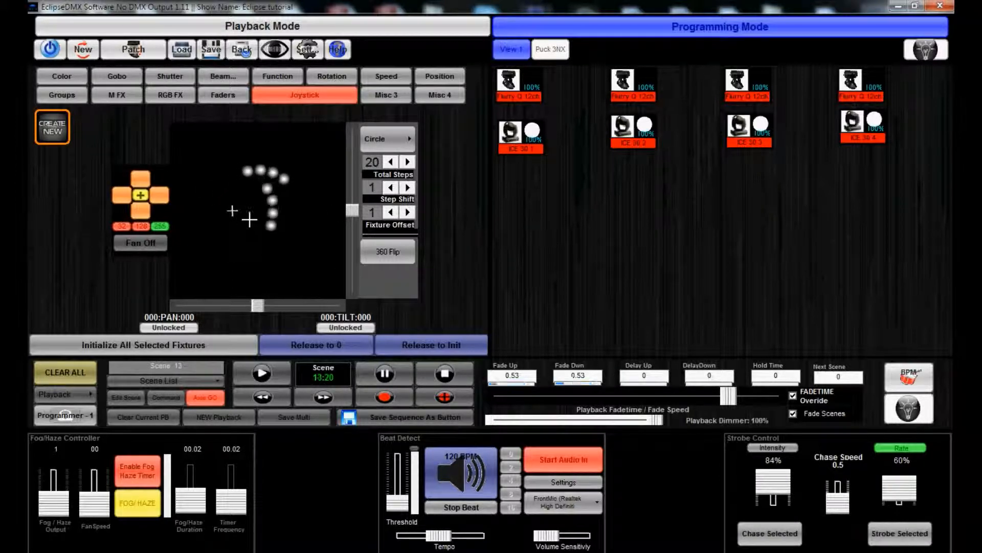
pyautogui.click(407, 187)
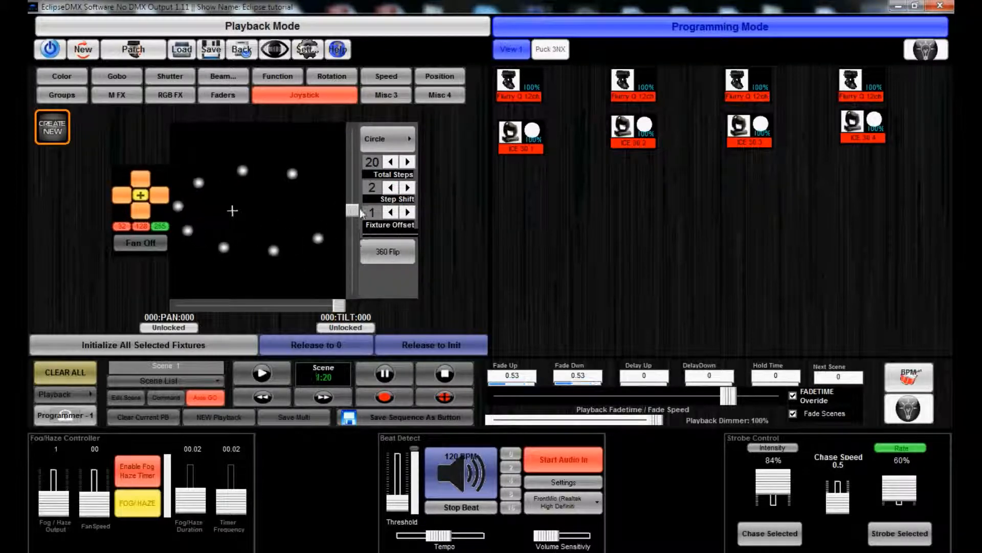
pyautogui.click(360, 162)
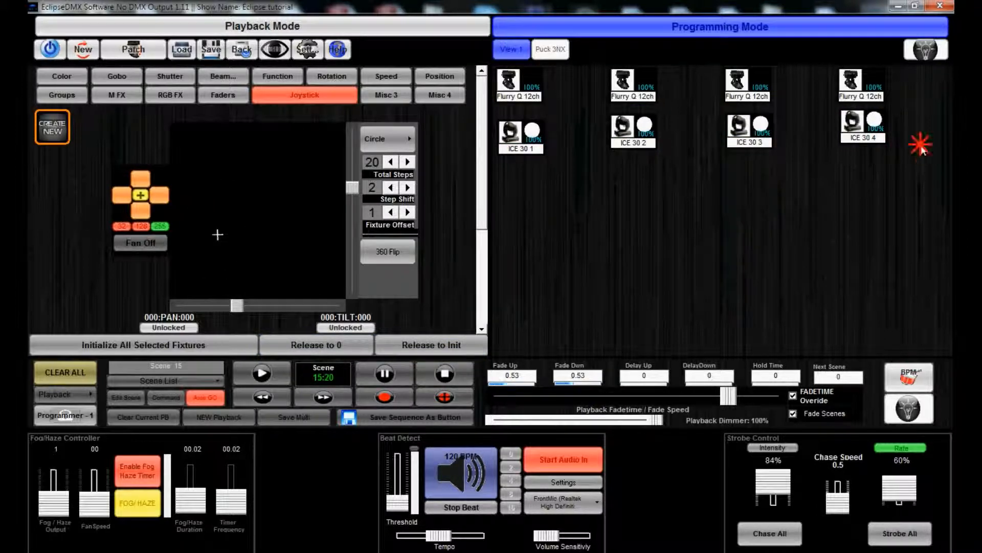
pyautogui.click(511, 134)
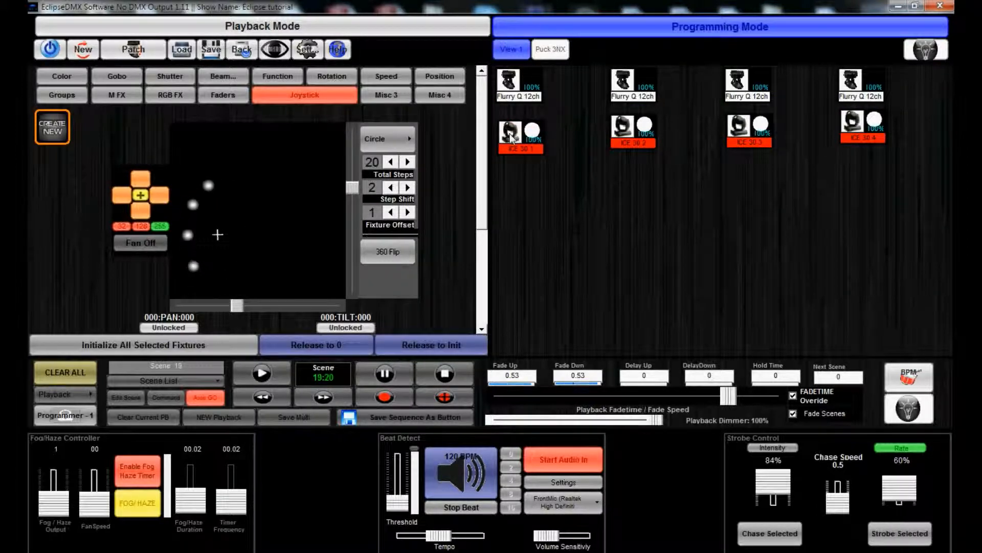
pyautogui.click(223, 94)
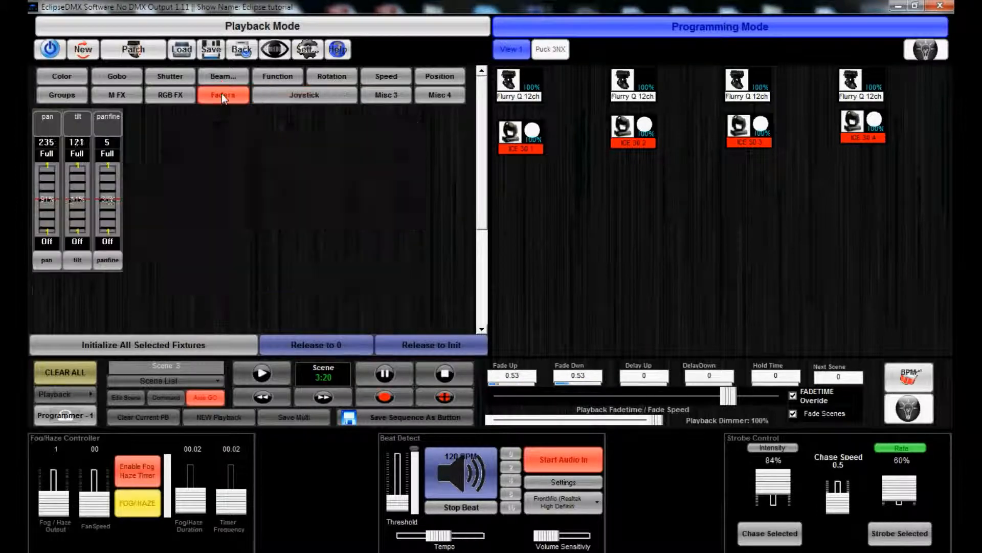
# - Open the colour channel's options and launch the Advanced FX Tool
pyautogui.click(223, 94)
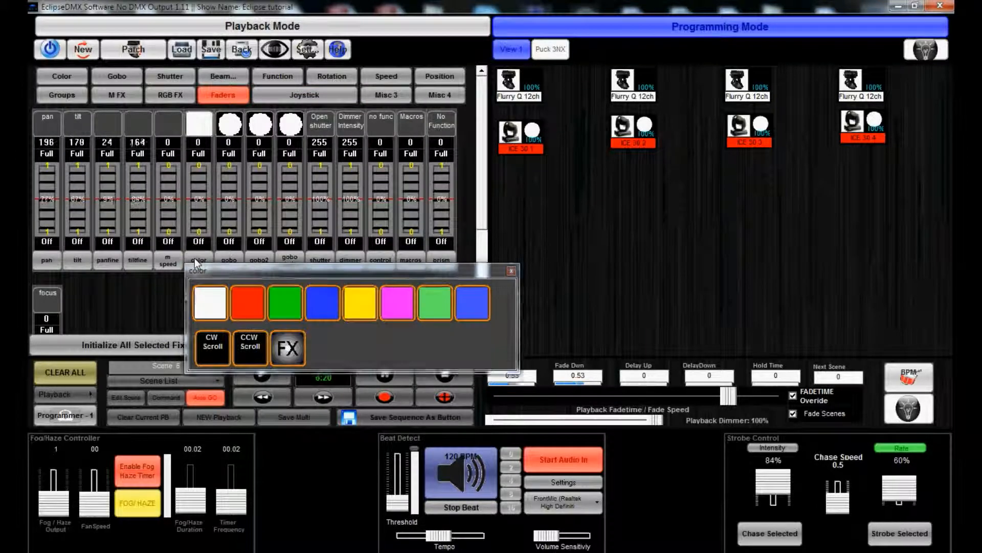
pyautogui.moveTo(287, 346)
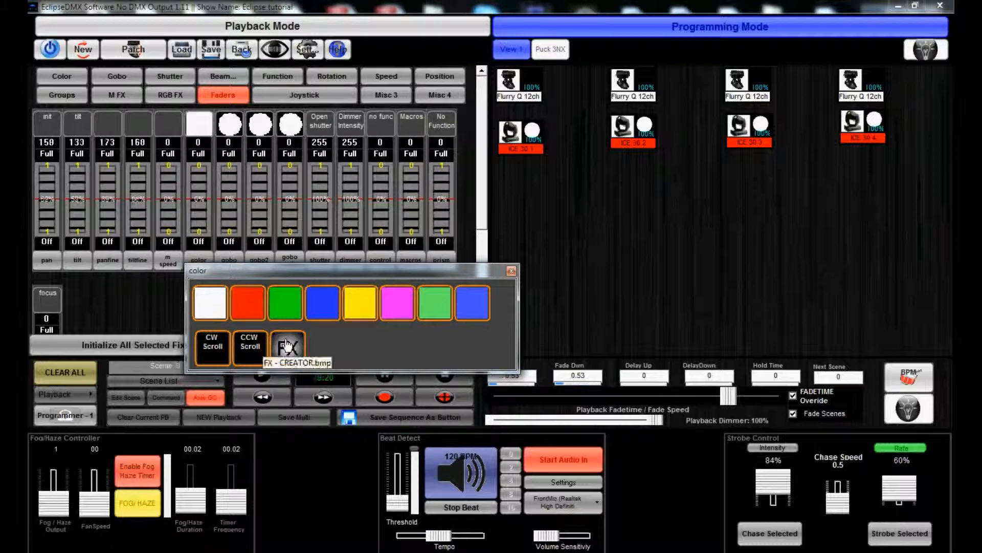
pyautogui.click(287, 346)
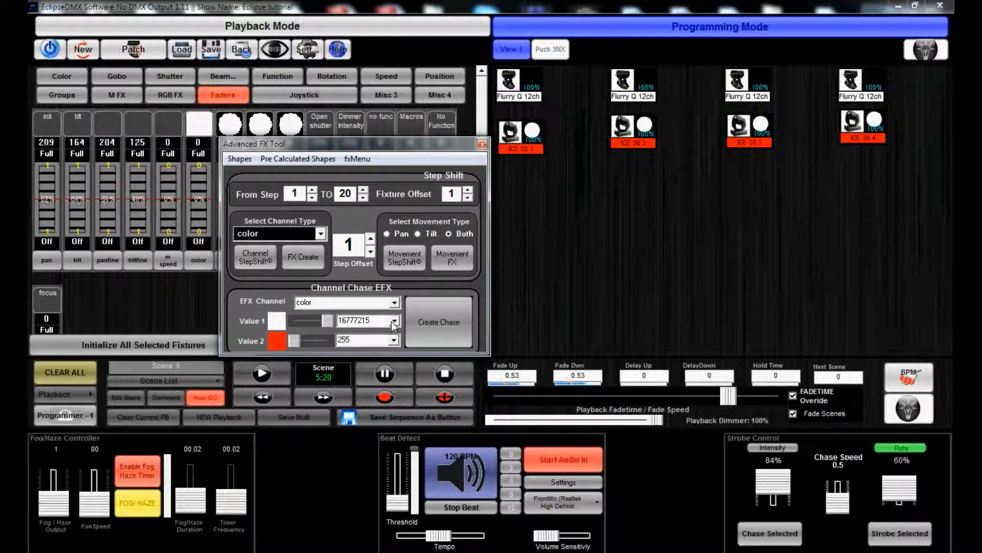
# - Create a chase from red (255) to green (65280) and close the Advanced FX Tool
pyautogui.click(394, 320)
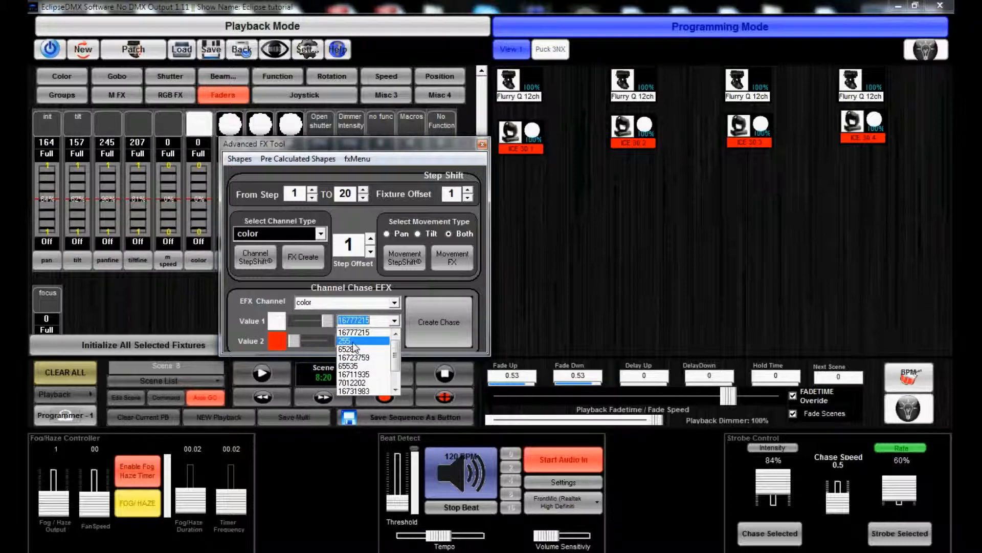
pyautogui.click(351, 341)
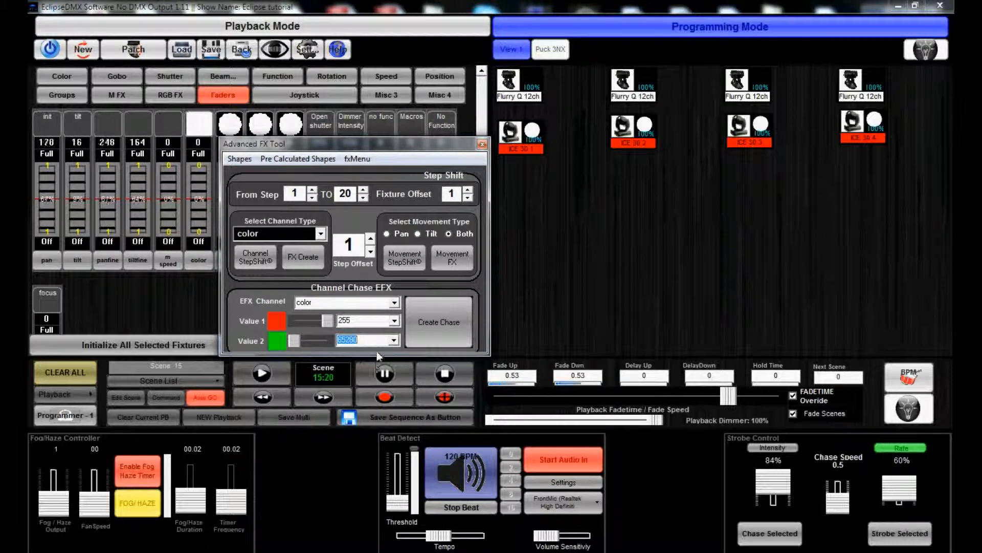
pyautogui.click(394, 339)
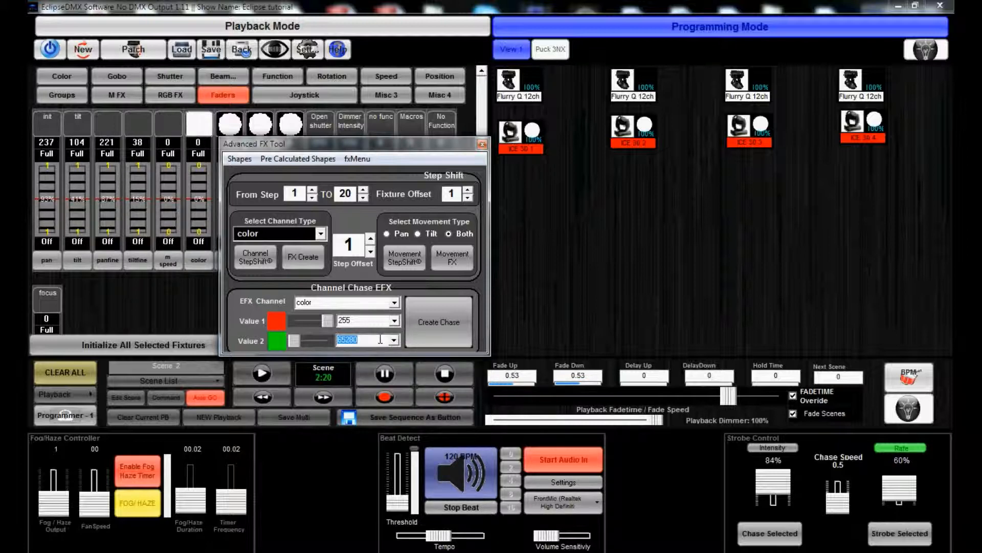
pyautogui.click(402, 340)
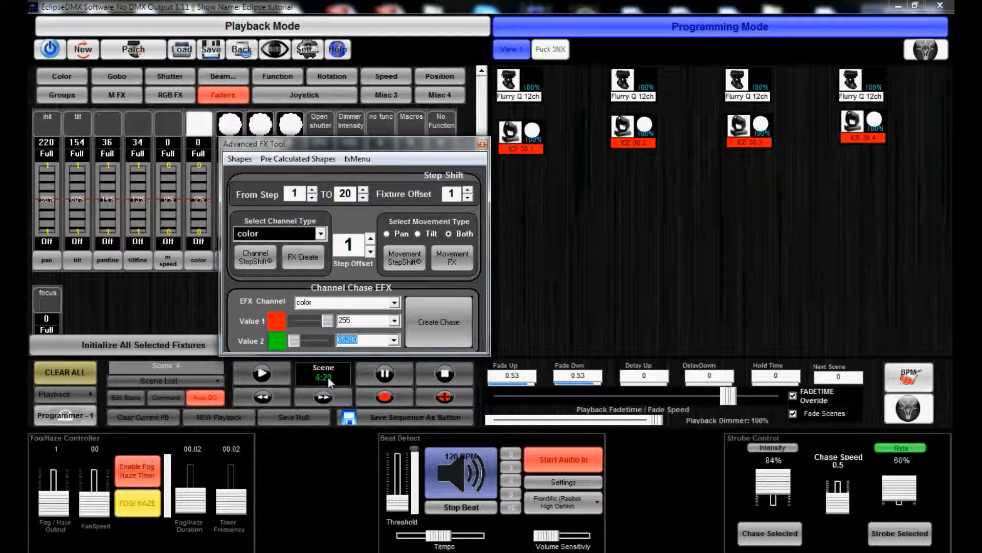
pyautogui.click(323, 396)
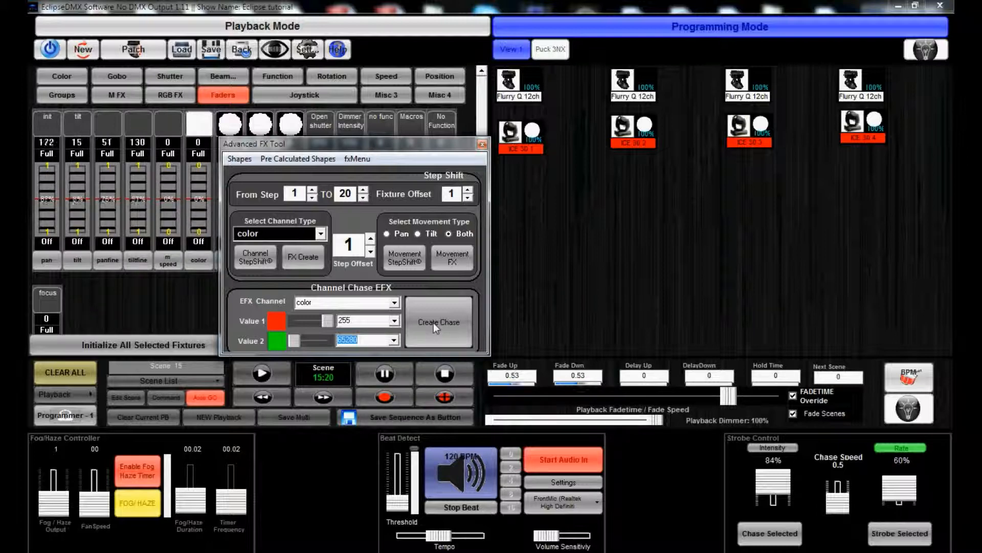
pyautogui.click(439, 322)
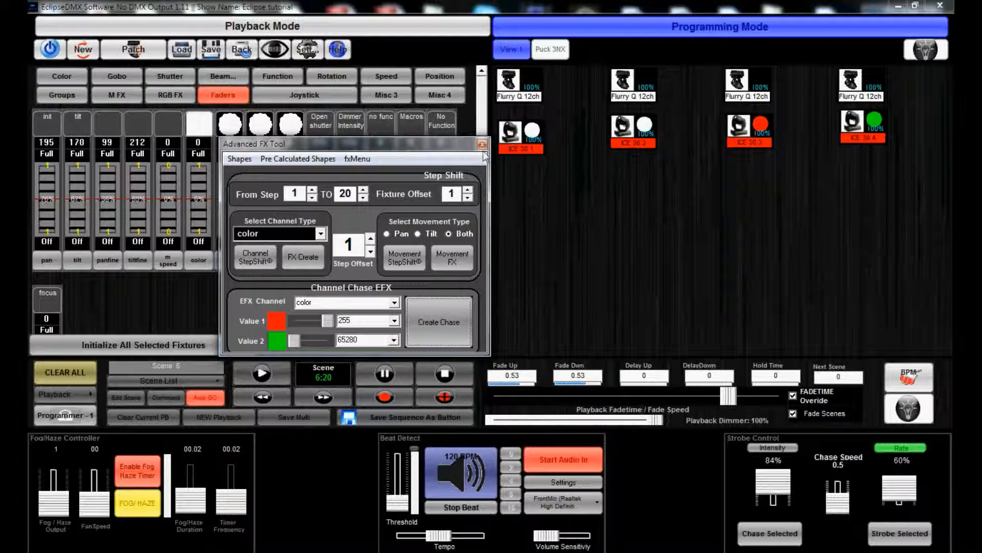
pyautogui.click(483, 144)
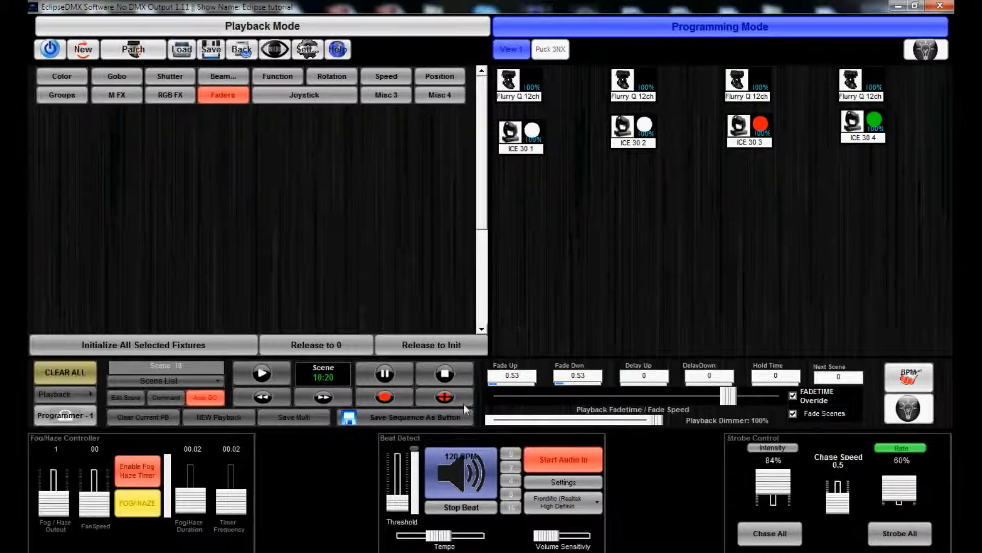
# - Save the sequence as a playback button named 'Circle red green'
pyautogui.click(405, 416)
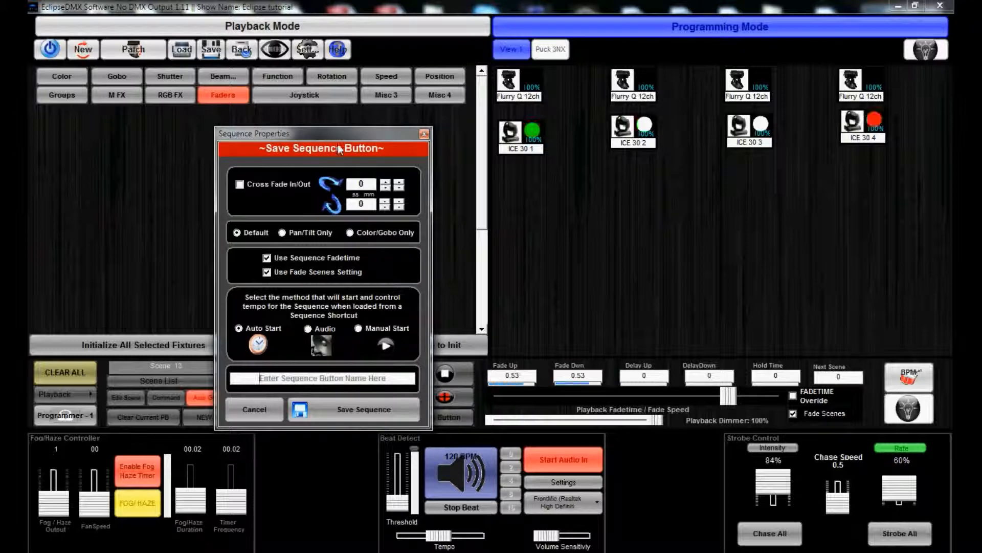
pyautogui.moveTo(321, 132); pyautogui.dragTo(411, 112)
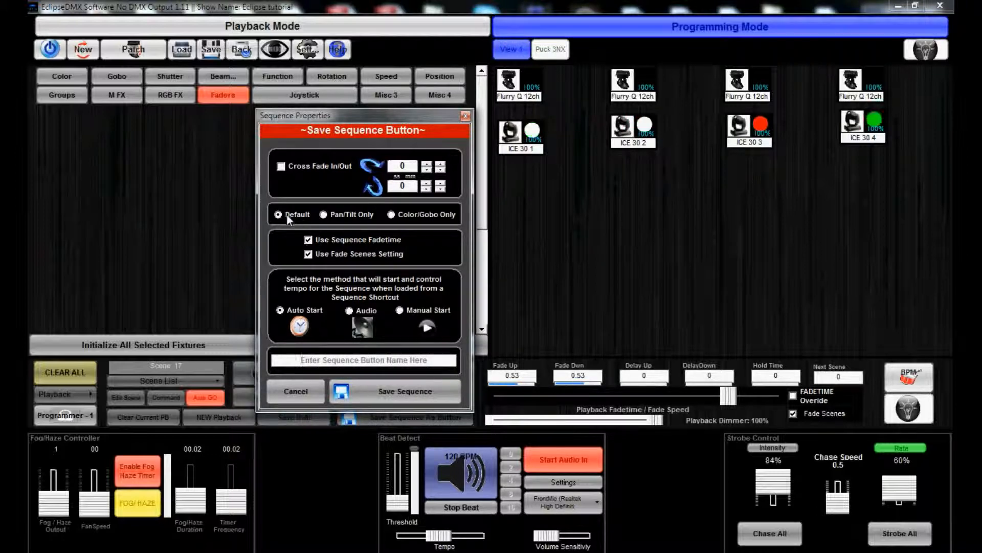
pyautogui.click(363, 360)
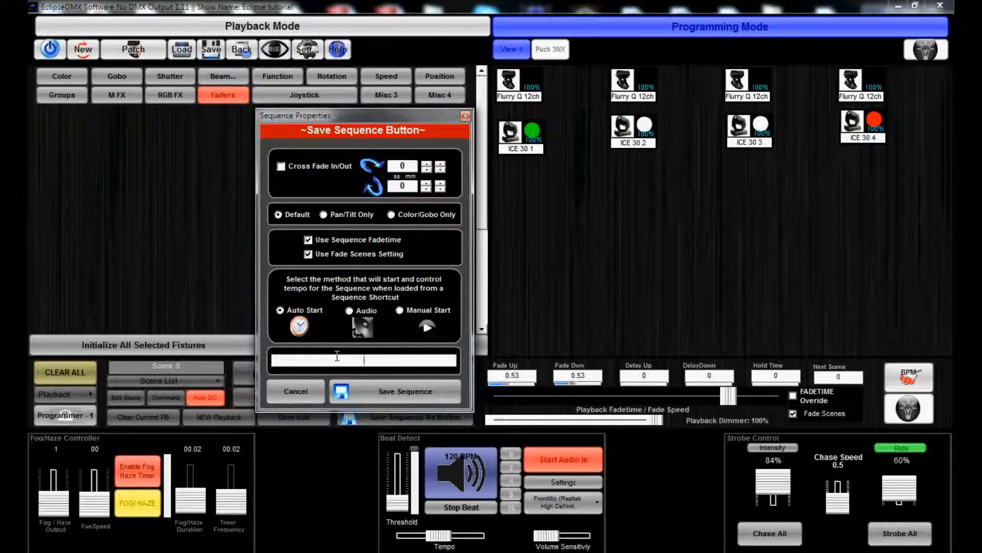
pyautogui.write('Circle')
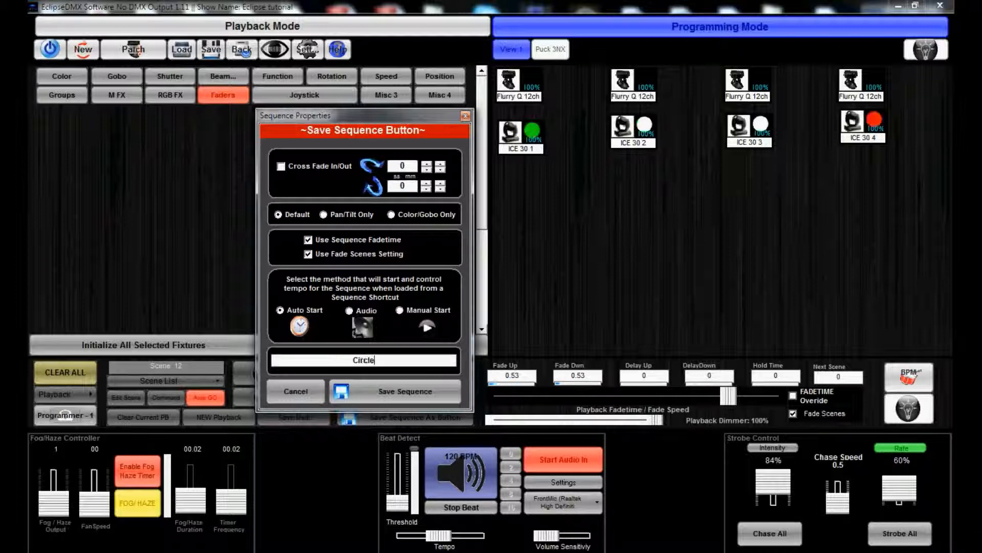
pyautogui.write('ne')
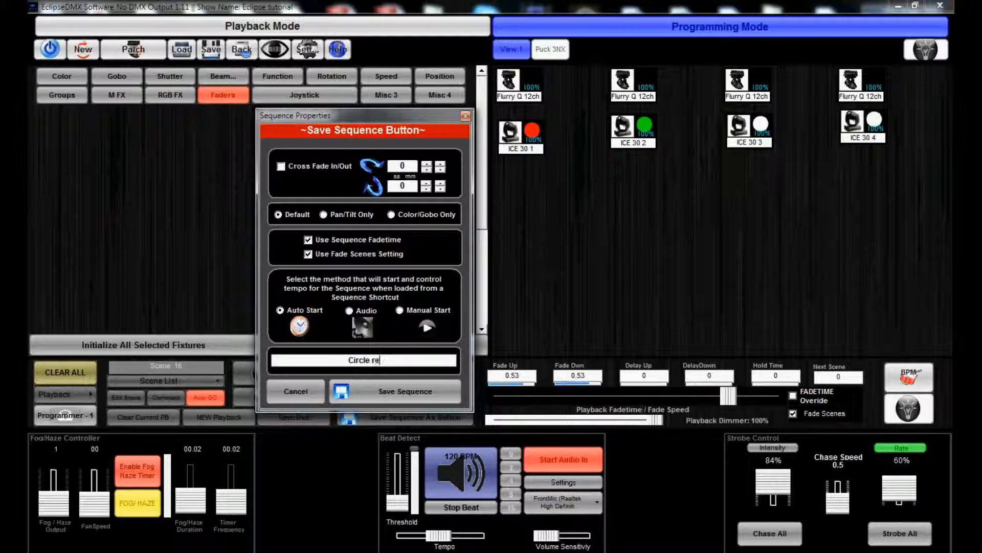
pyautogui.write('d green')
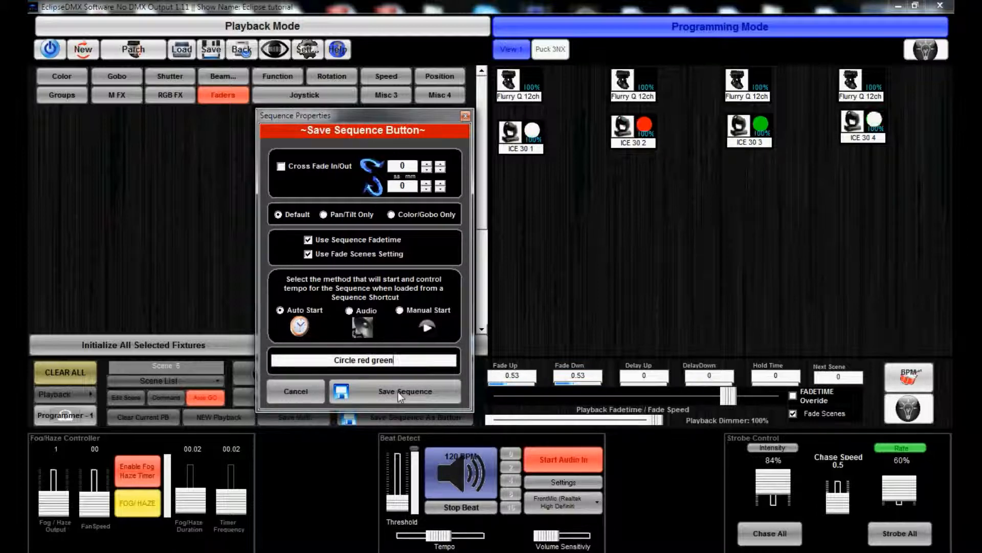
pyautogui.click(399, 390)
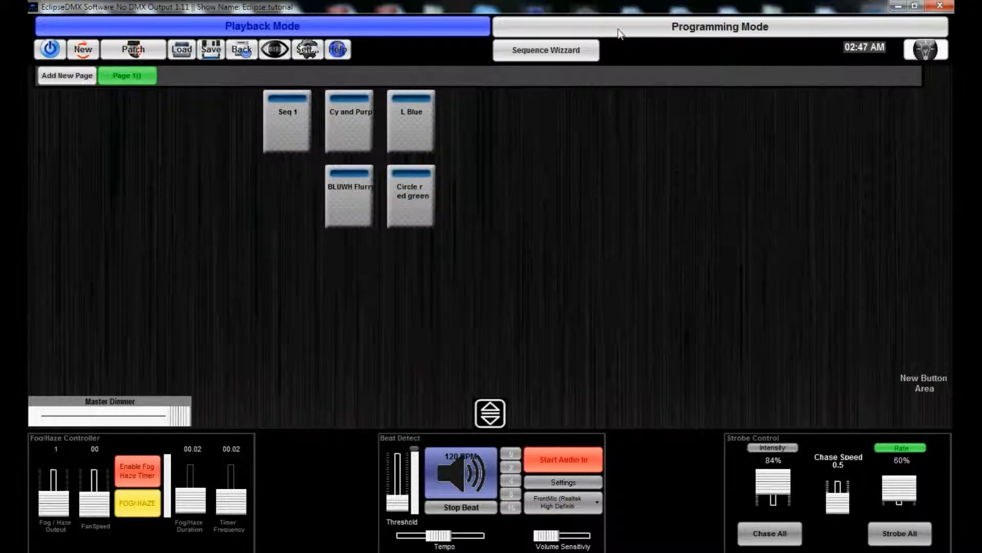
# - Start Circle red green and BLUWH Flurry together, checking the running movement pattern
pyautogui.click(720, 26)
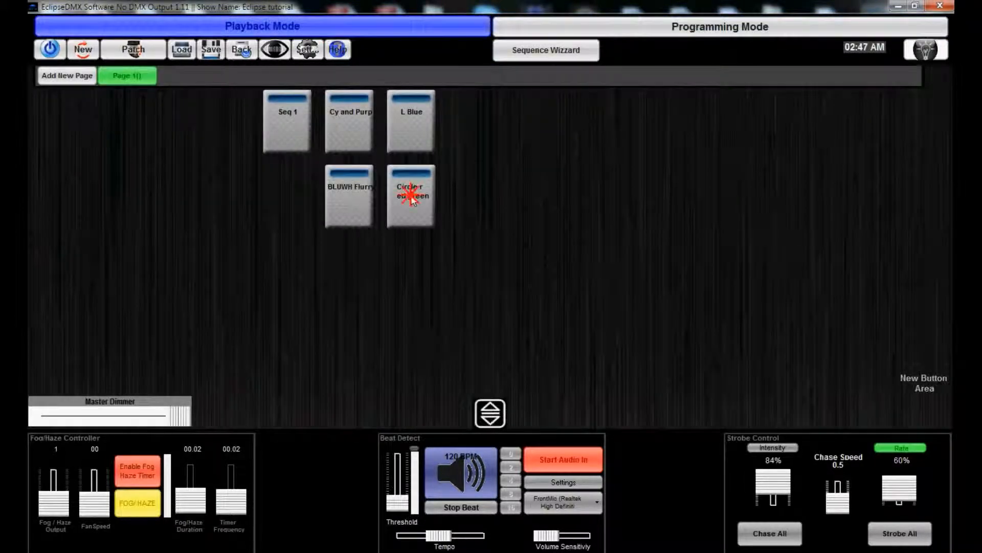
pyautogui.click(720, 26)
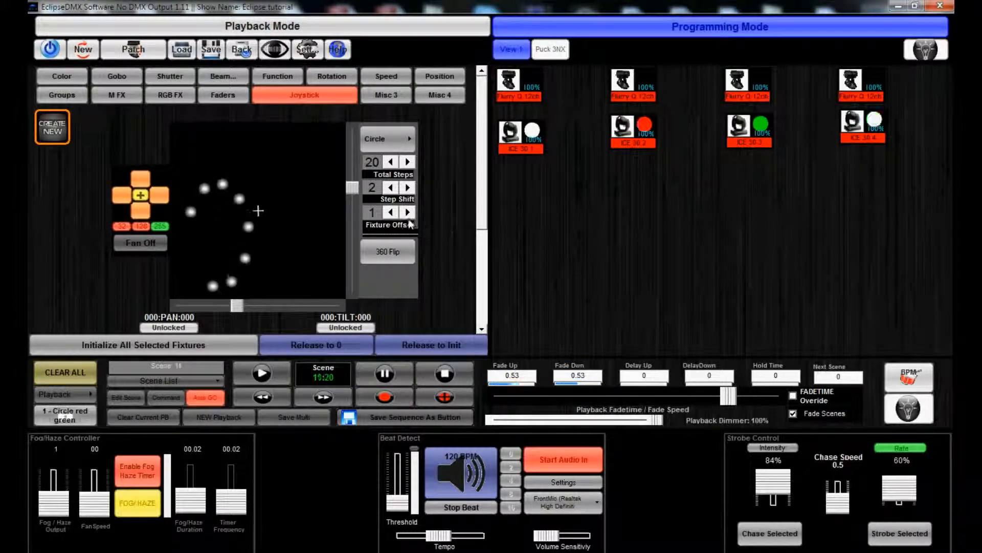
pyautogui.click(223, 94)
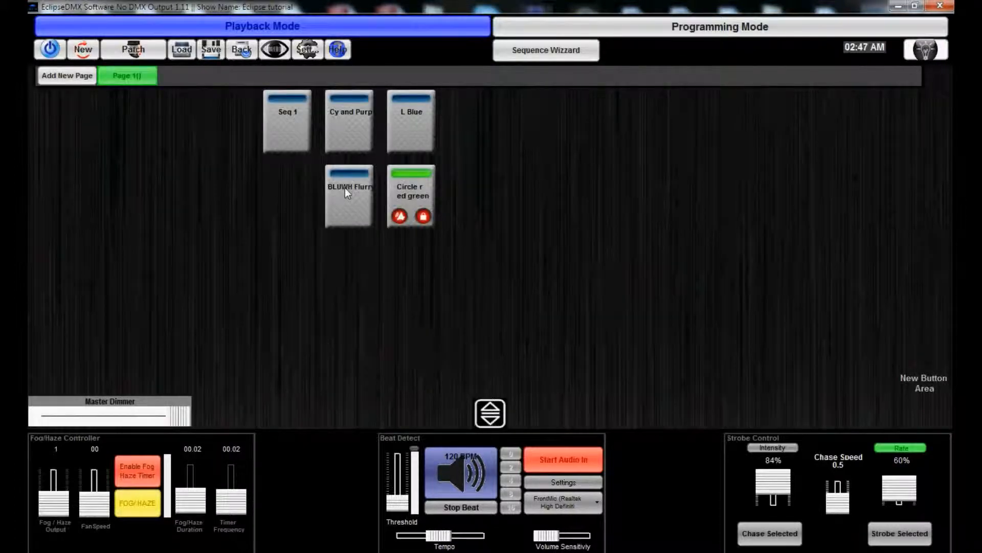
pyautogui.click(348, 195)
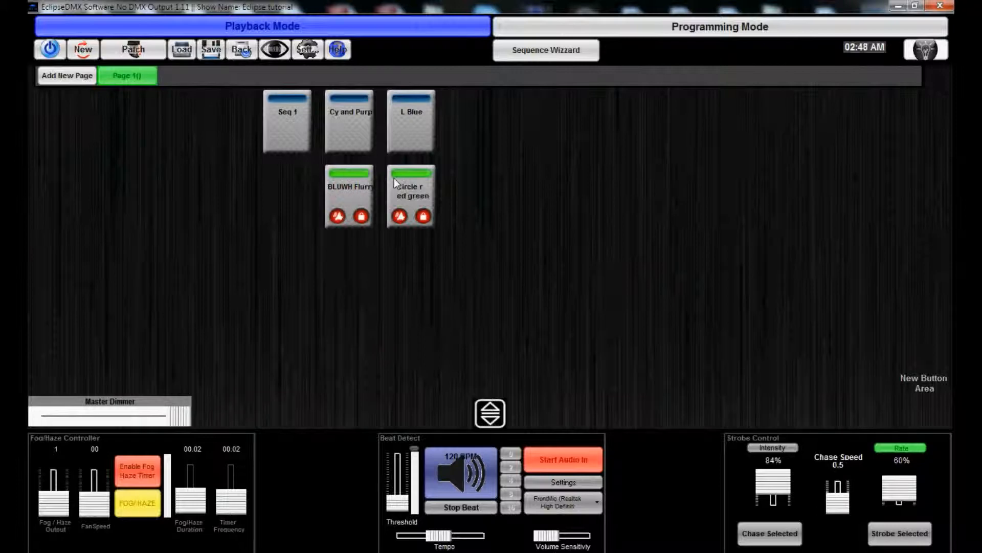
pyautogui.click(719, 26)
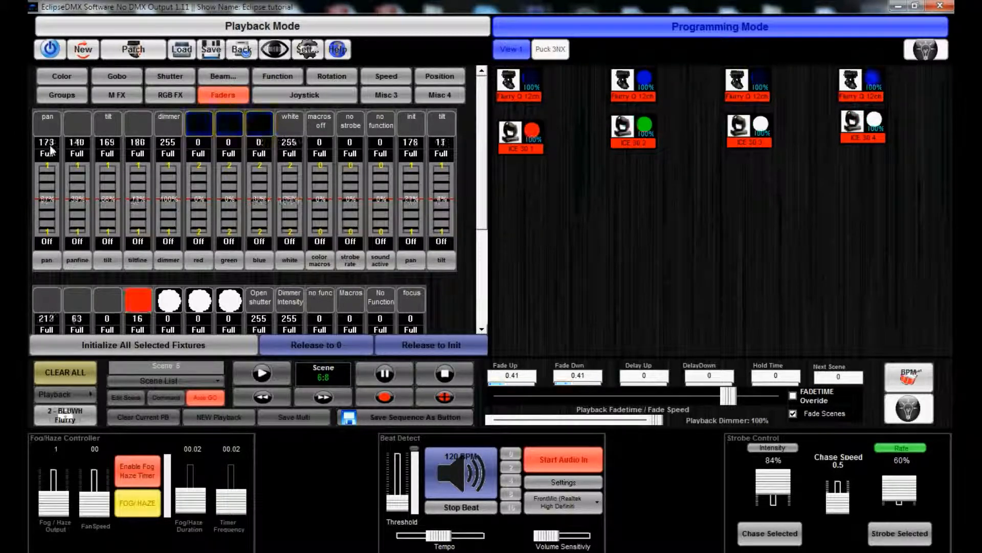
pyautogui.click(304, 95)
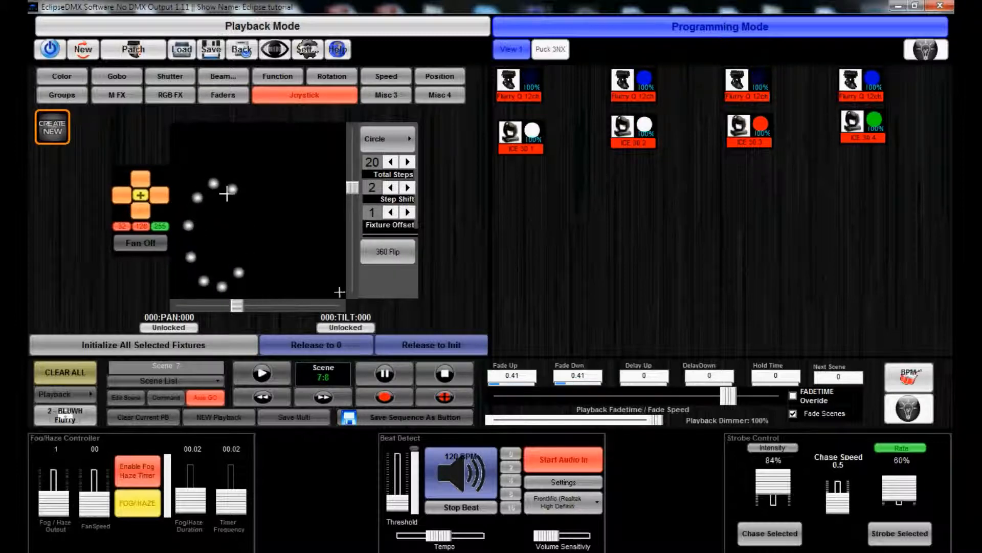
pyautogui.moveTo(224, 243)
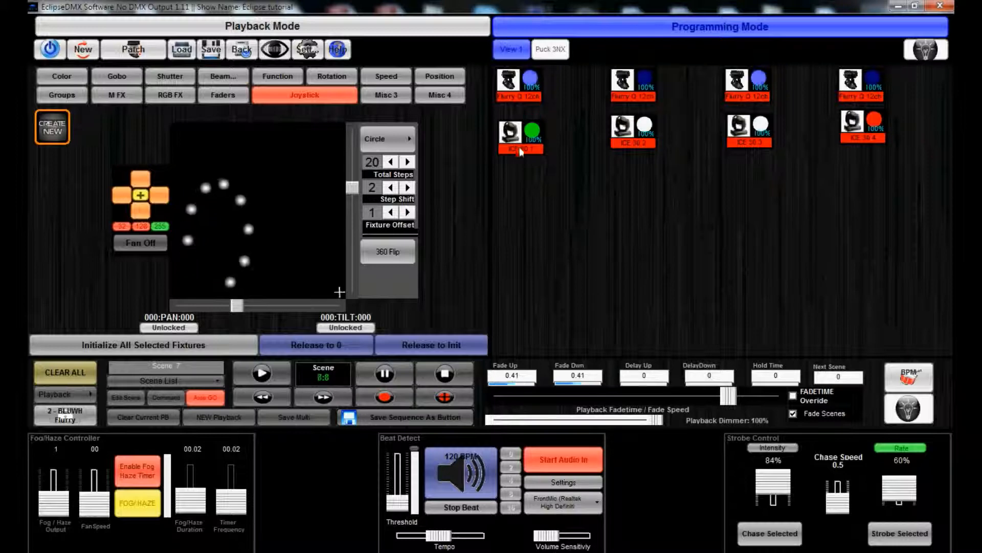
pyautogui.click(261, 26)
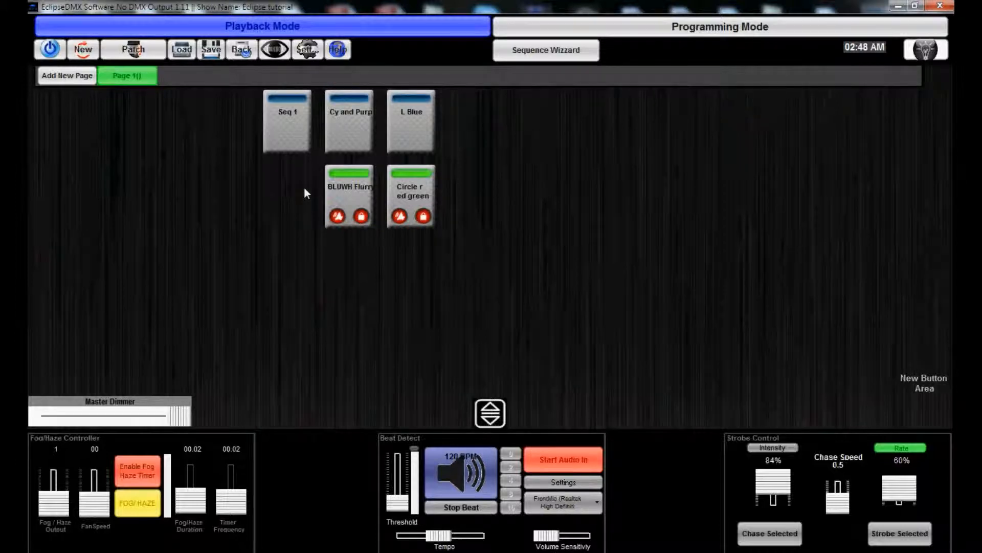
# - Trigger L Blue, check the Puck 3NX fixtures, and return to the playback page
pyautogui.click(410, 119)
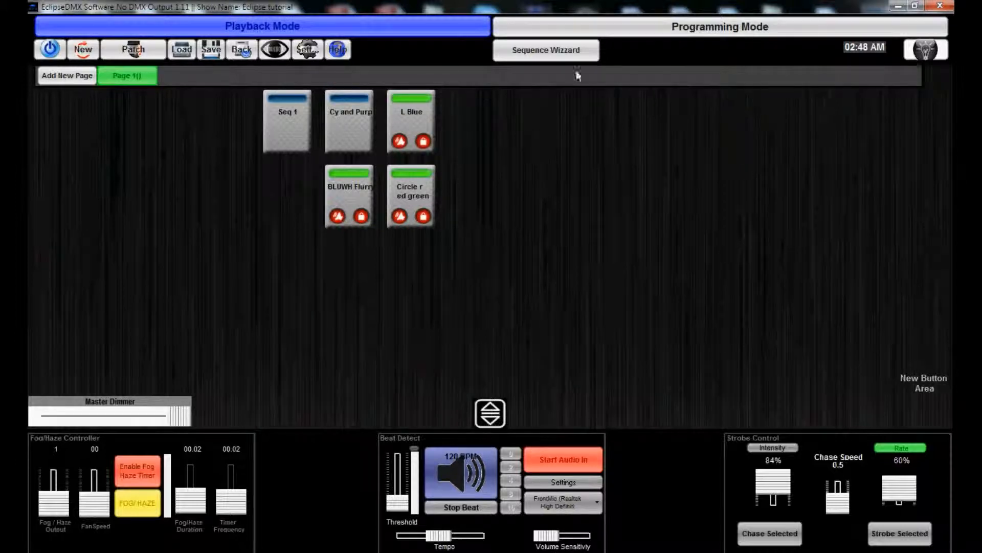
pyautogui.click(719, 26)
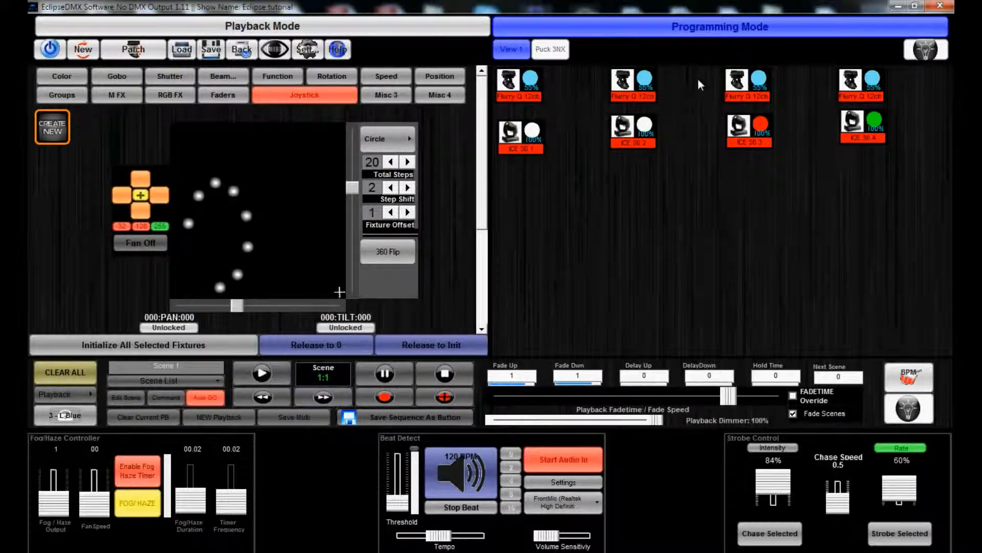
pyautogui.click(549, 49)
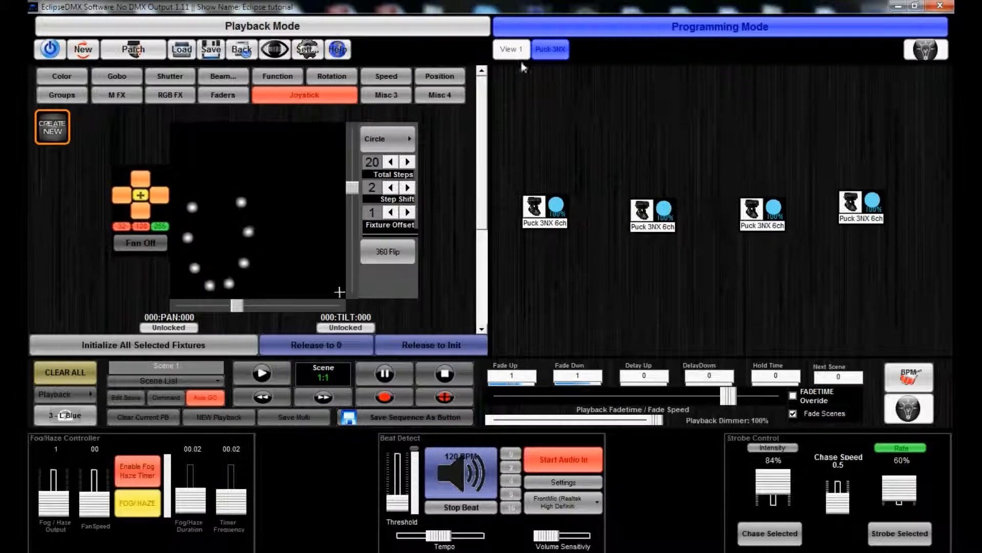
pyautogui.click(262, 25)
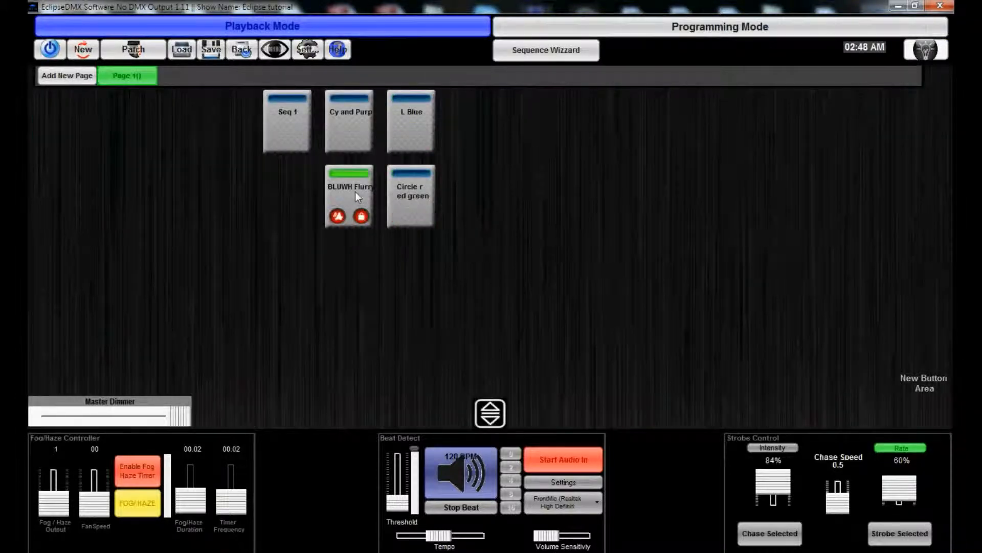
# - Release BLUWH Flurry, start L Blue and Circle red green, and check the Puck 3NX tab
pyautogui.click(349, 195)
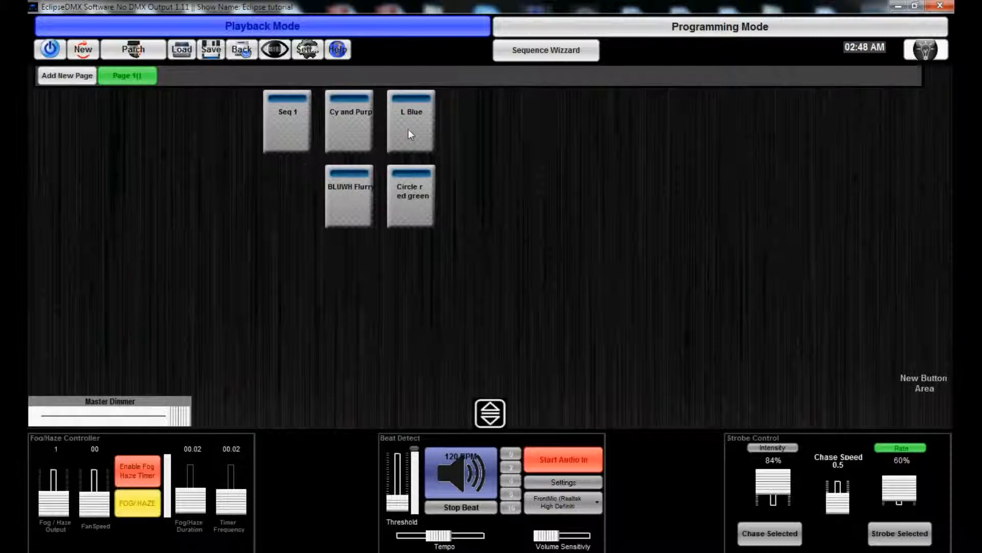
pyautogui.click(410, 119)
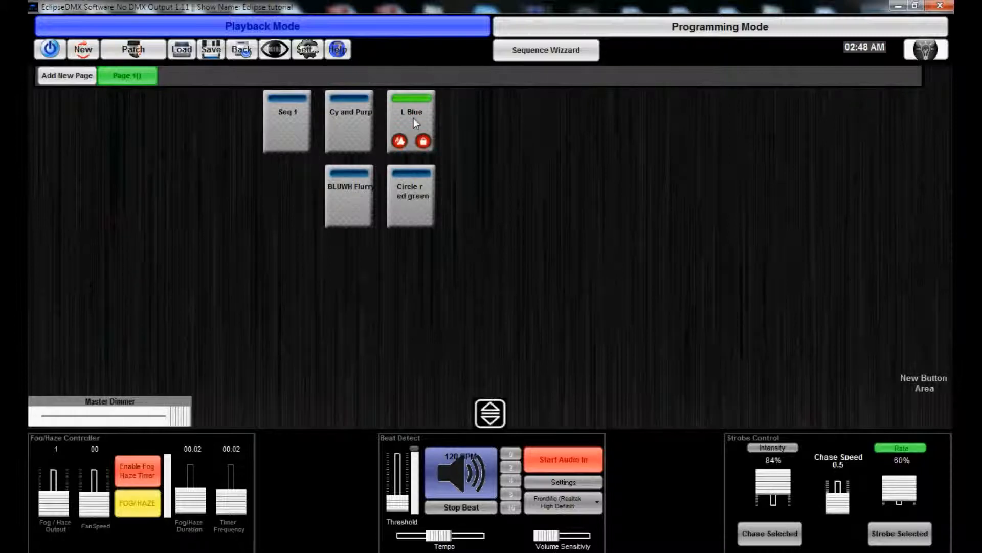
pyautogui.click(411, 194)
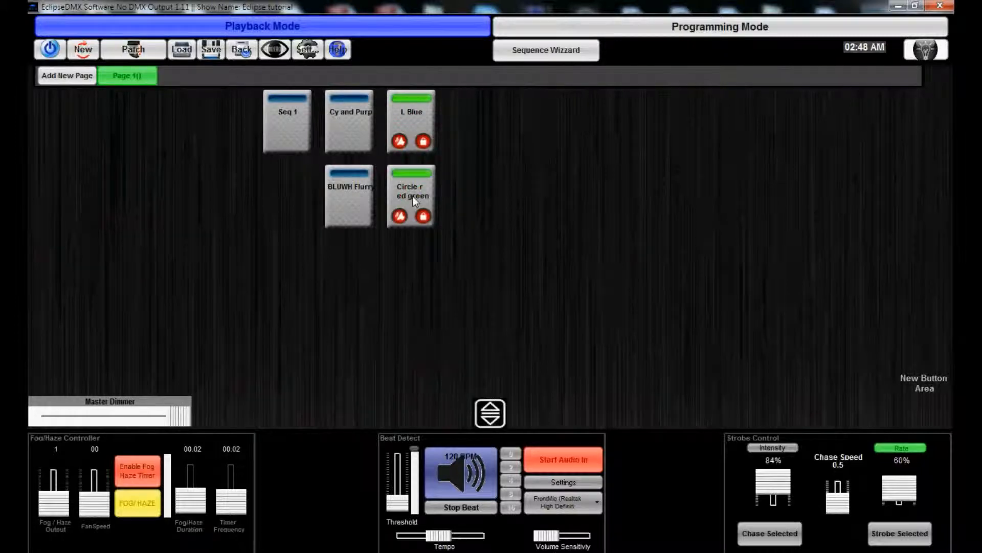
pyautogui.click(720, 26)
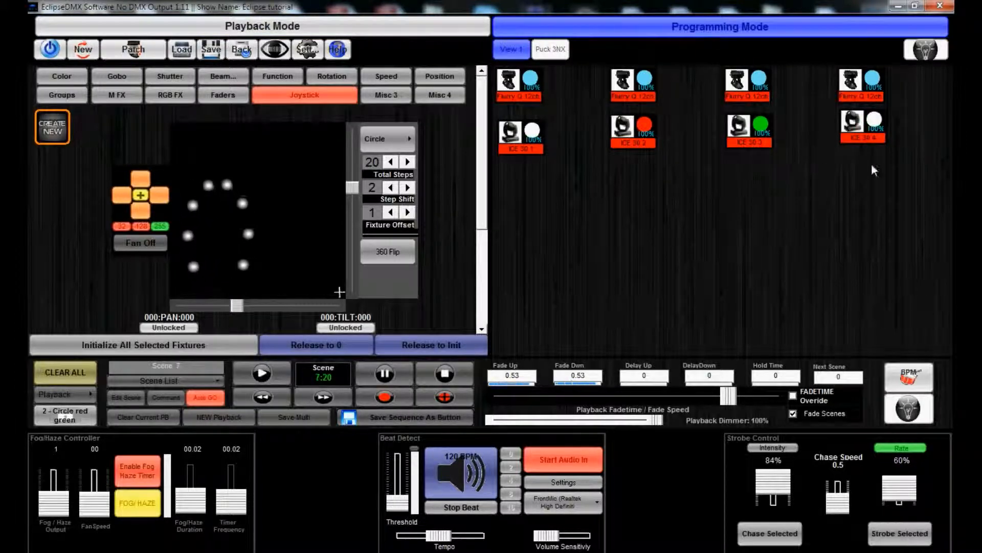
pyautogui.click(531, 135)
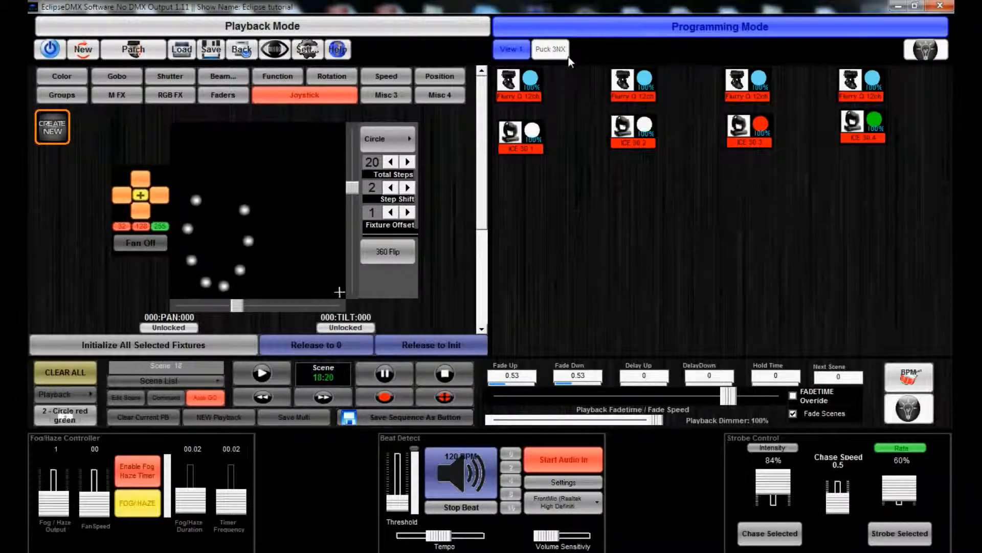
pyautogui.click(549, 49)
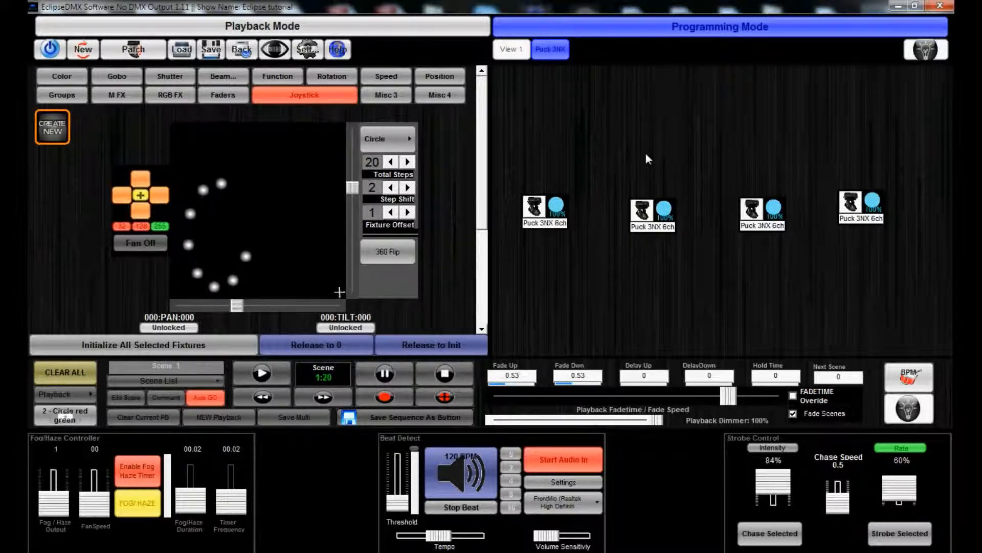
pyautogui.click(509, 50)
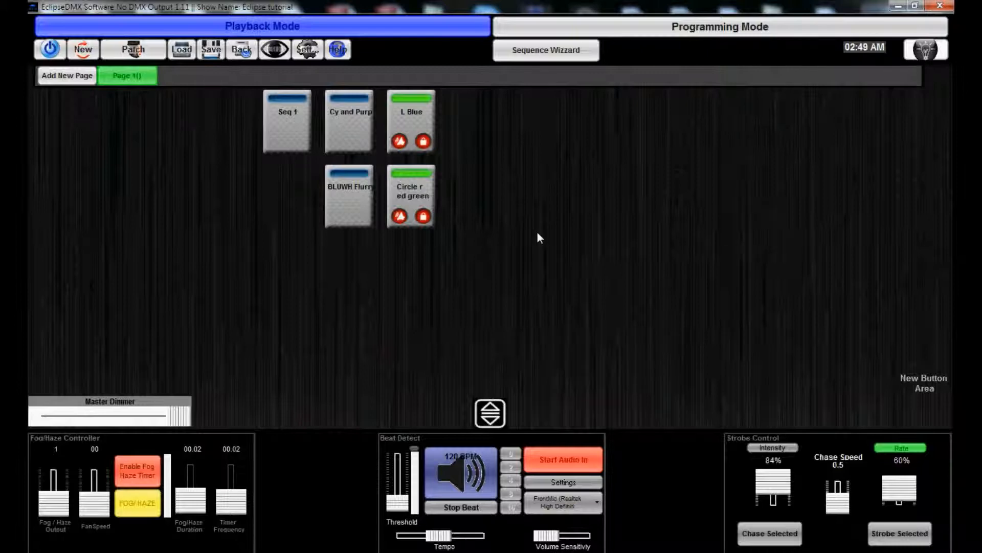
pyautogui.moveTo(476, 266)
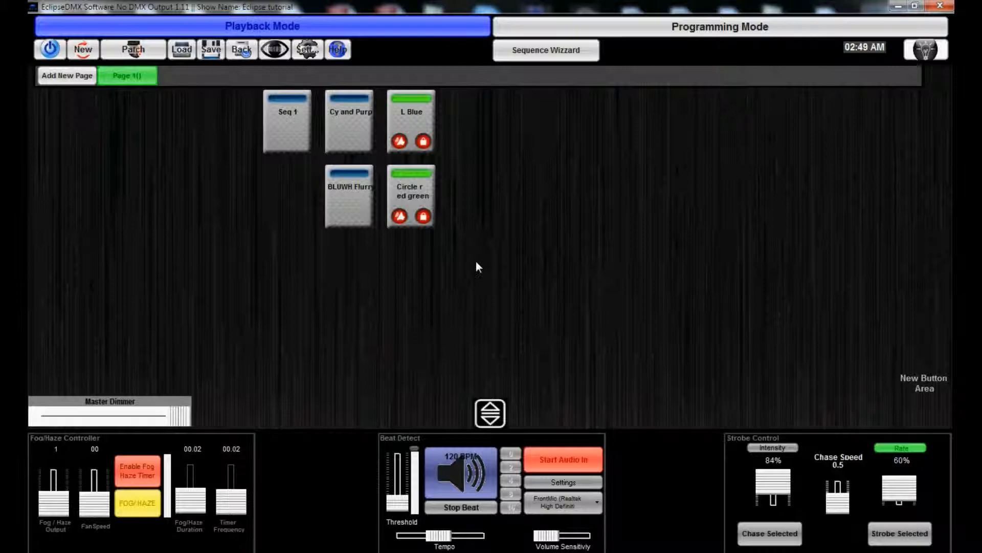
pyautogui.moveTo(471, 262)
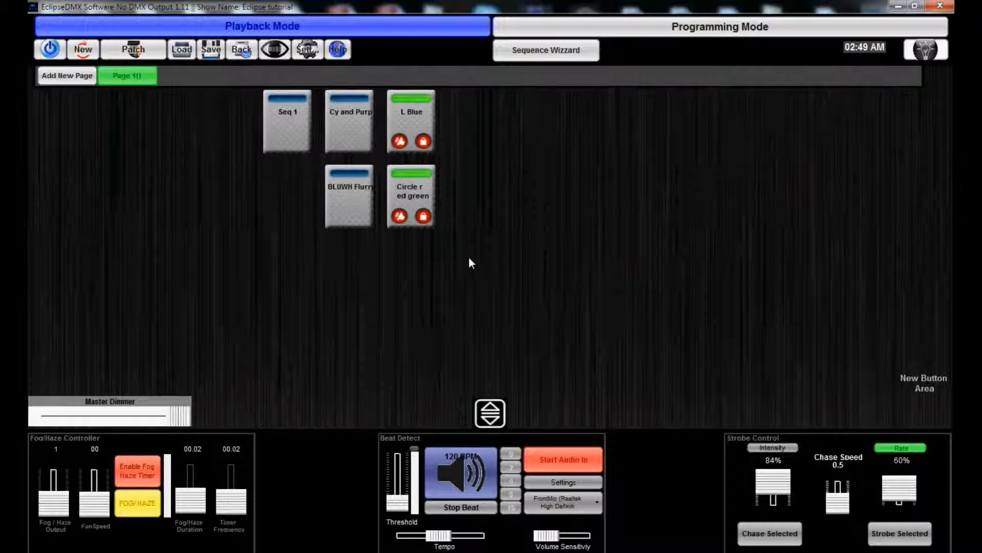
pyautogui.moveTo(482, 270)
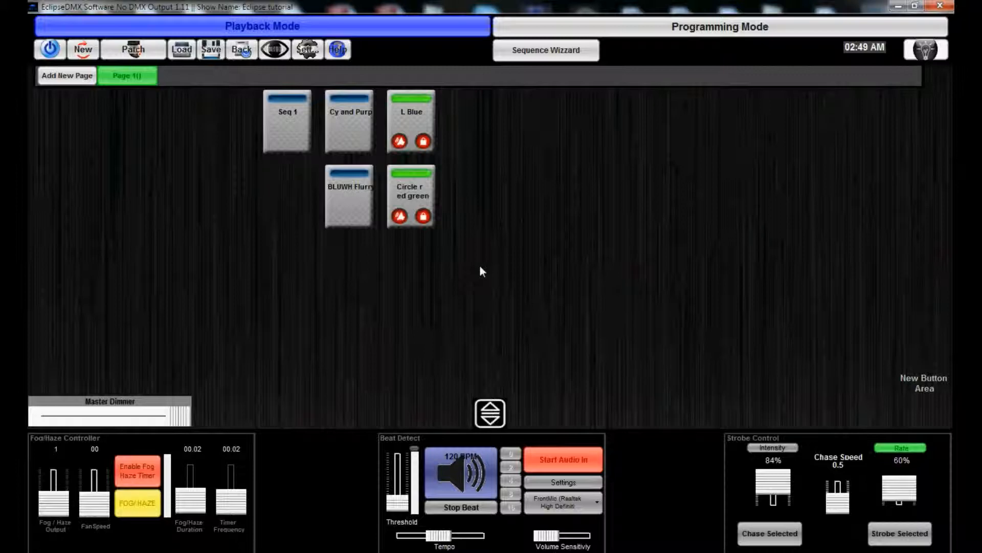
pyautogui.moveTo(476, 275)
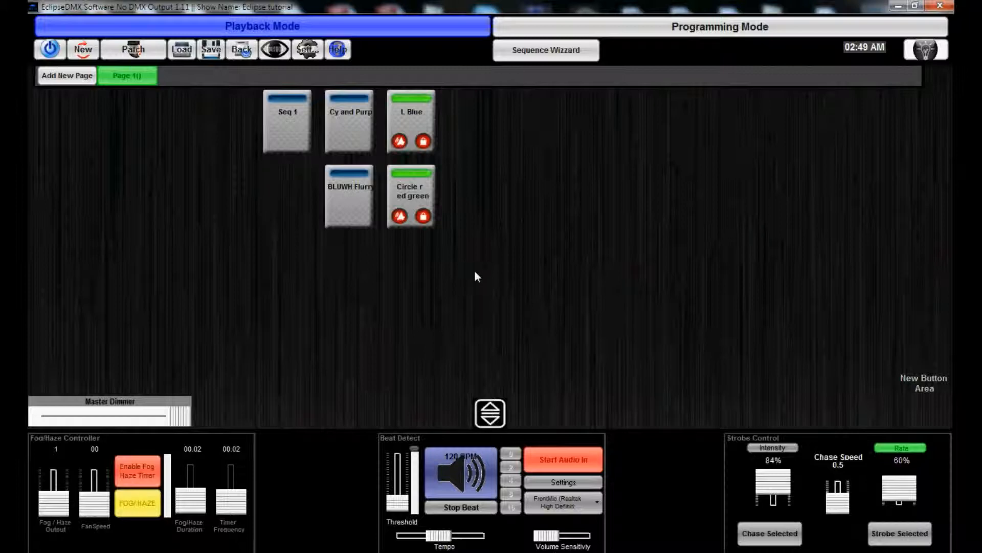
pyautogui.moveTo(447, 206)
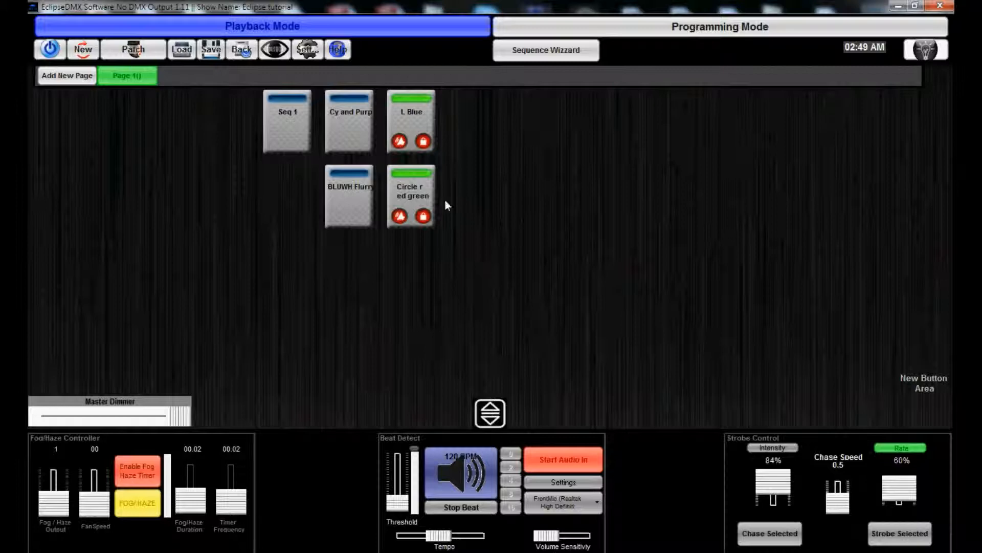
pyautogui.moveTo(517, 261)
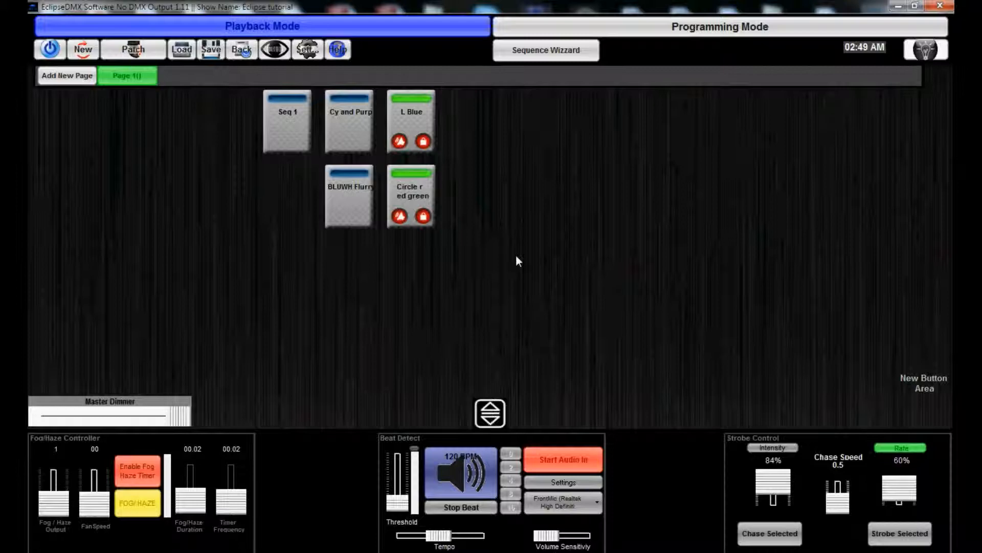
pyautogui.moveTo(521, 358)
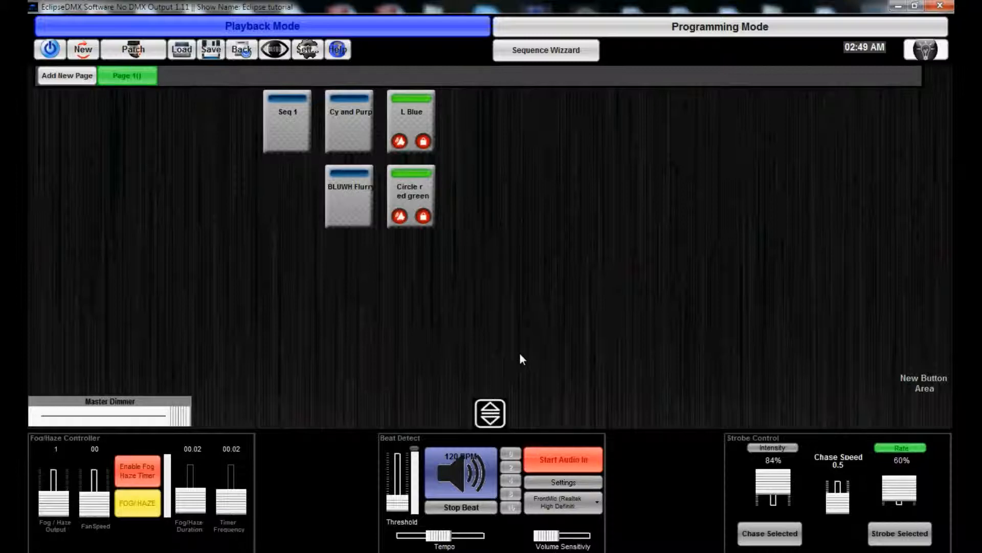
pyautogui.moveTo(399, 215)
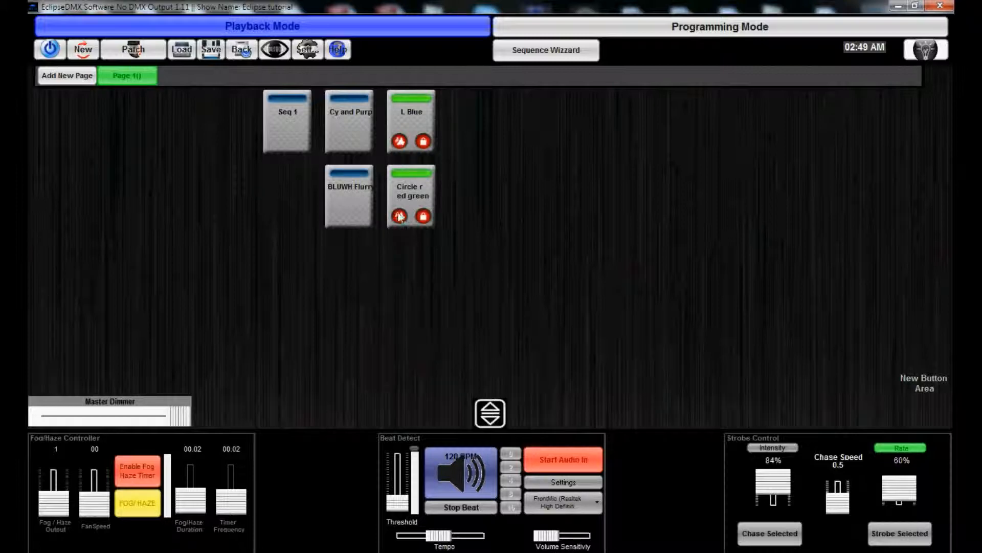
# - Toggle the Circle red green audio trigger off and back on so it stays active
pyautogui.click(399, 216)
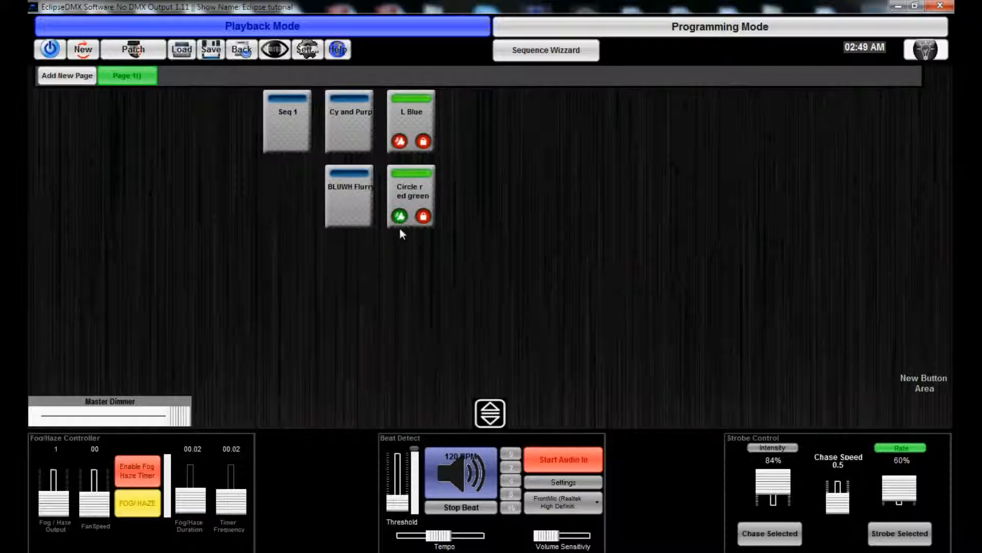
pyautogui.moveTo(399, 216)
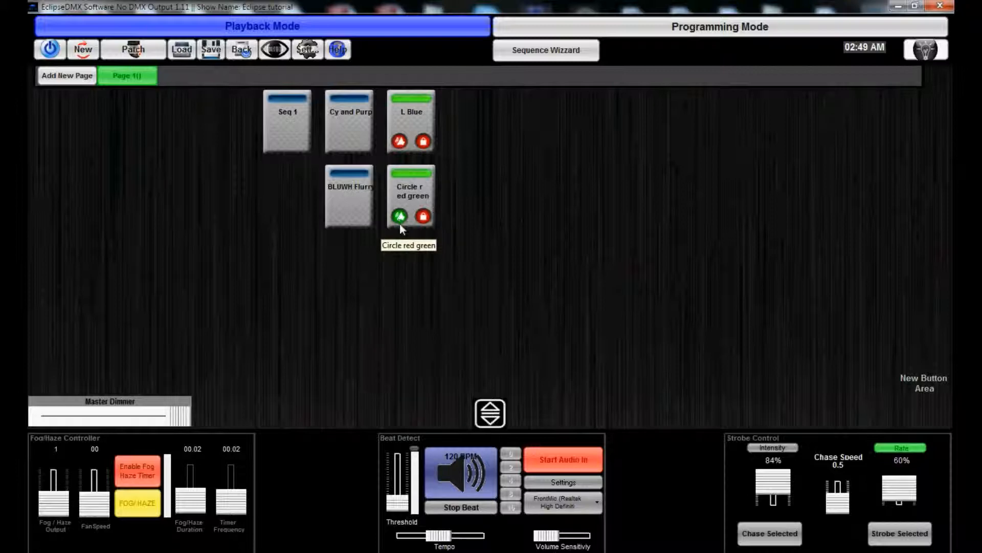
pyautogui.click(398, 216)
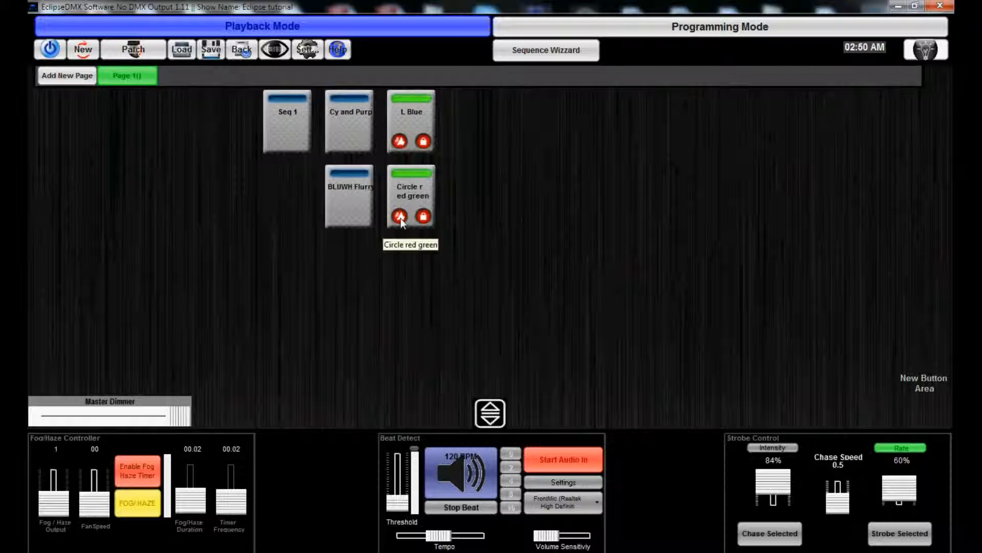
pyautogui.click(399, 216)
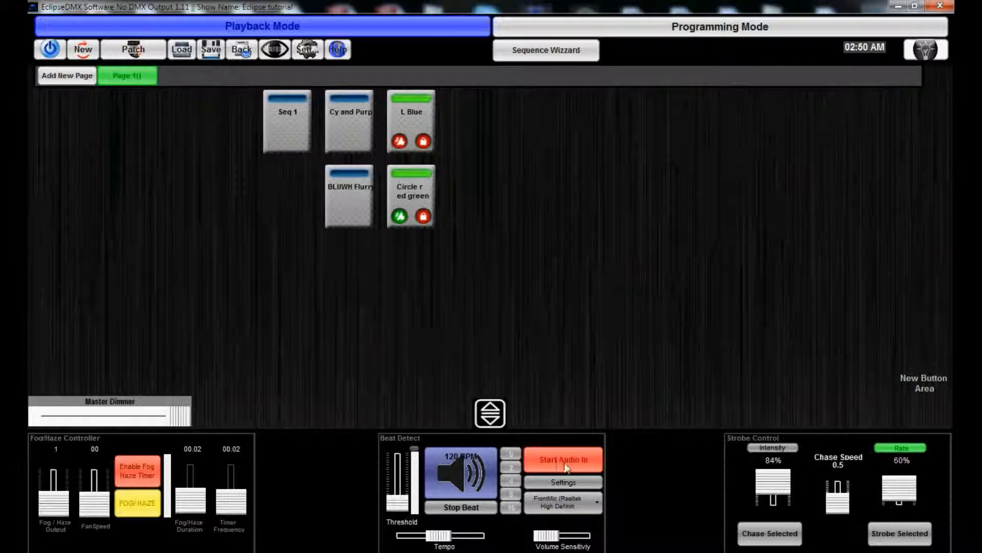
# - Open the Beat Detect settings, check the audio device list, and start audio input
pyautogui.click(562, 482)
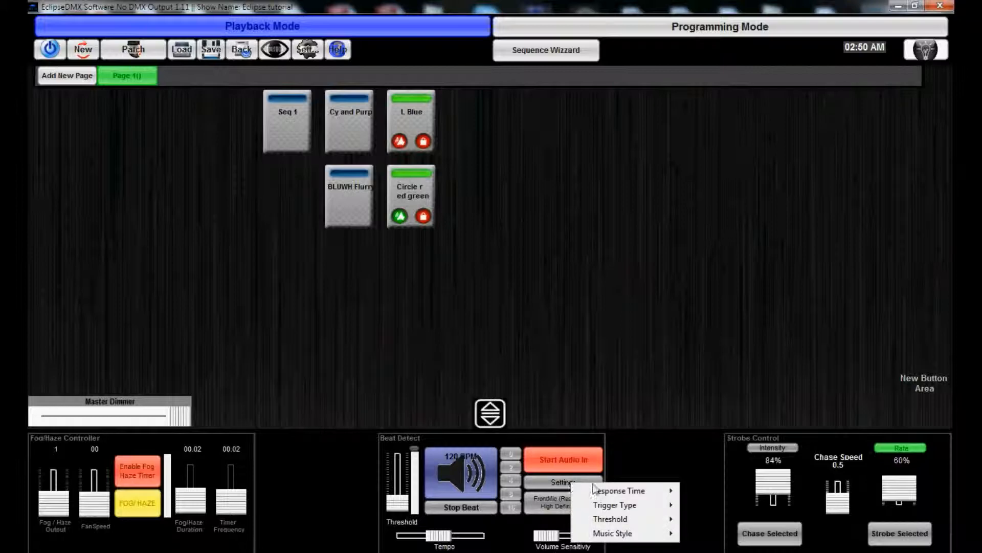
pyautogui.click(561, 501)
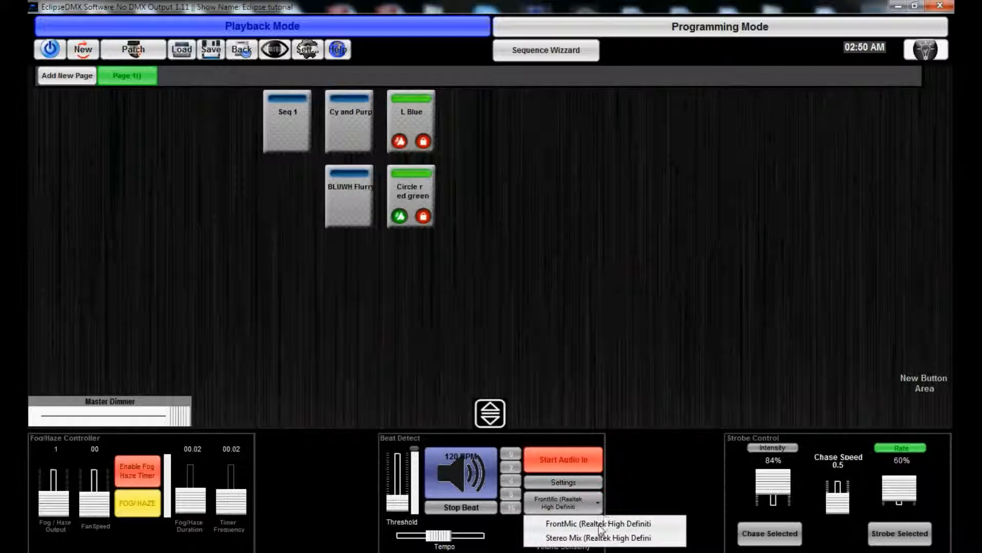
pyautogui.click(597, 523)
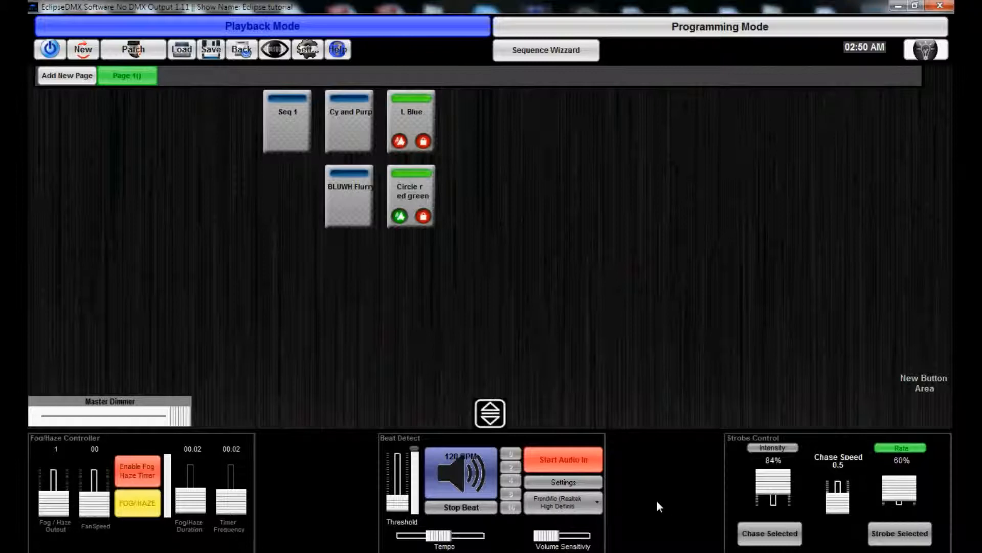
pyautogui.moveTo(577, 462)
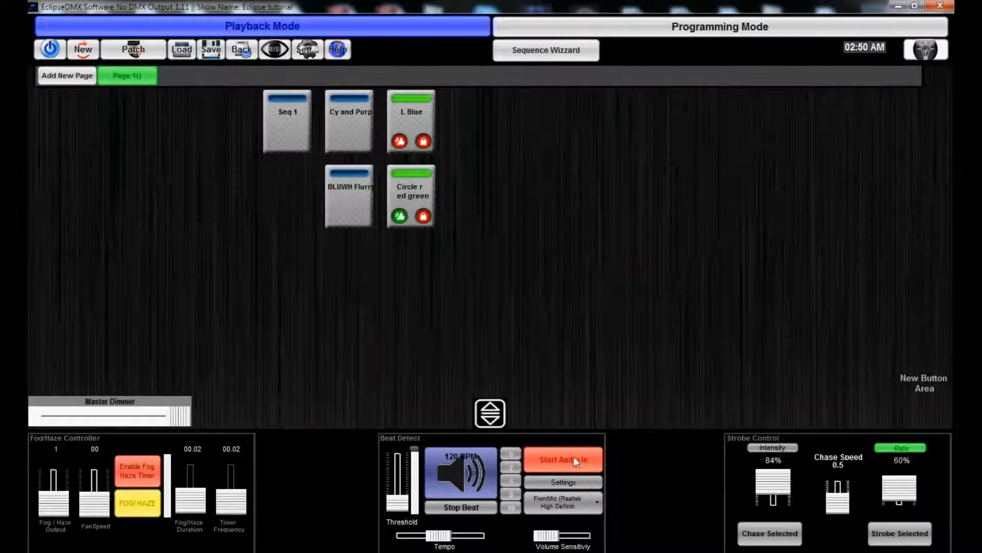
pyautogui.click(562, 459)
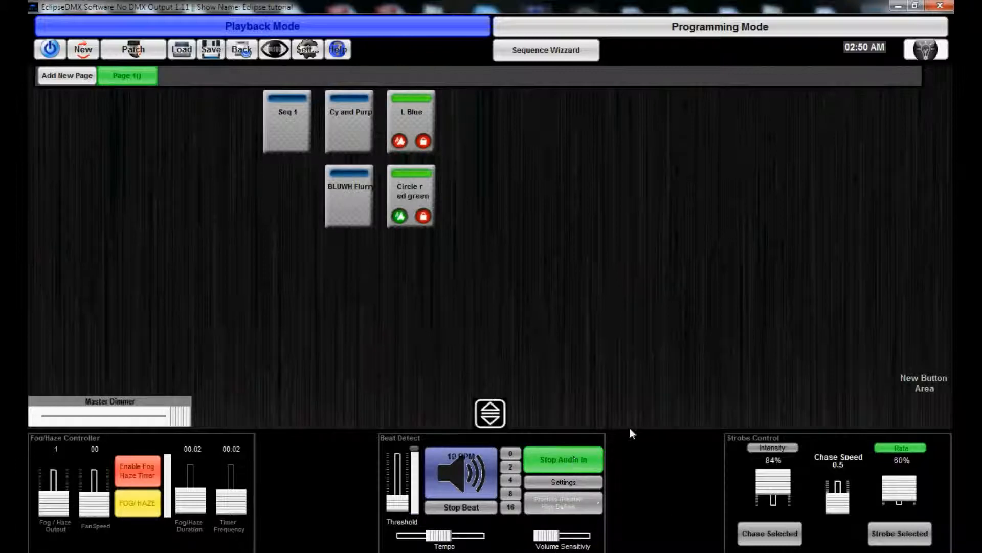
pyautogui.moveTo(491, 530)
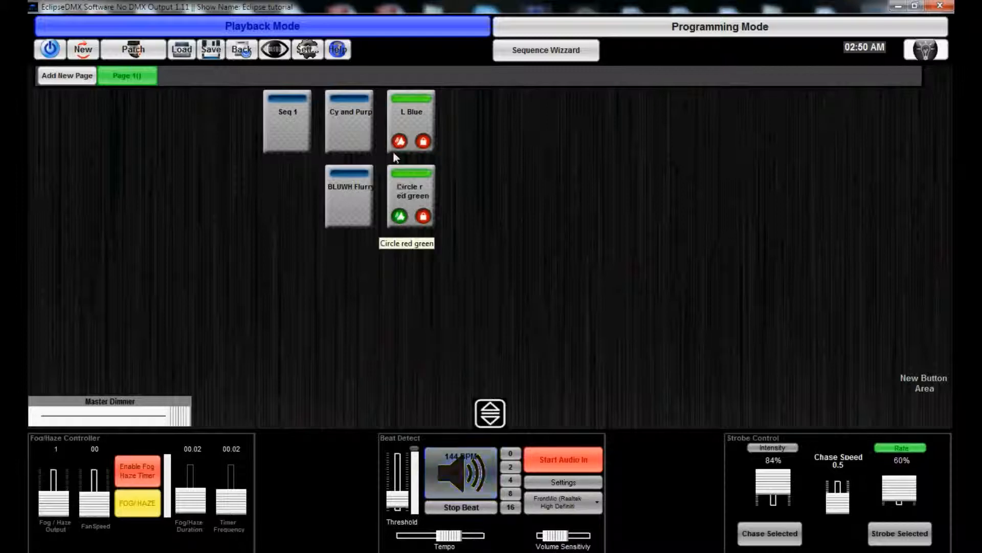
pyautogui.moveTo(400, 142)
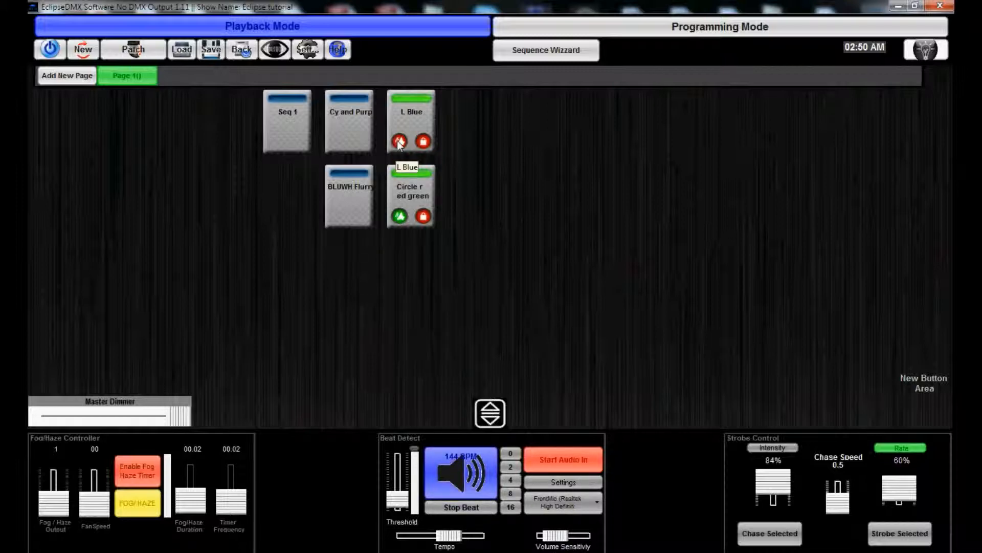
pyautogui.click(399, 142)
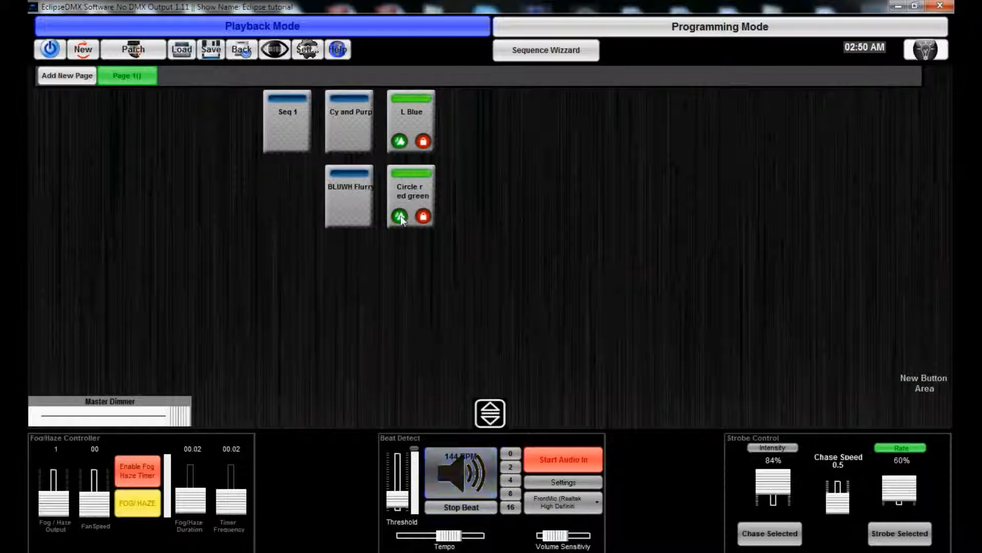
pyautogui.click(398, 140)
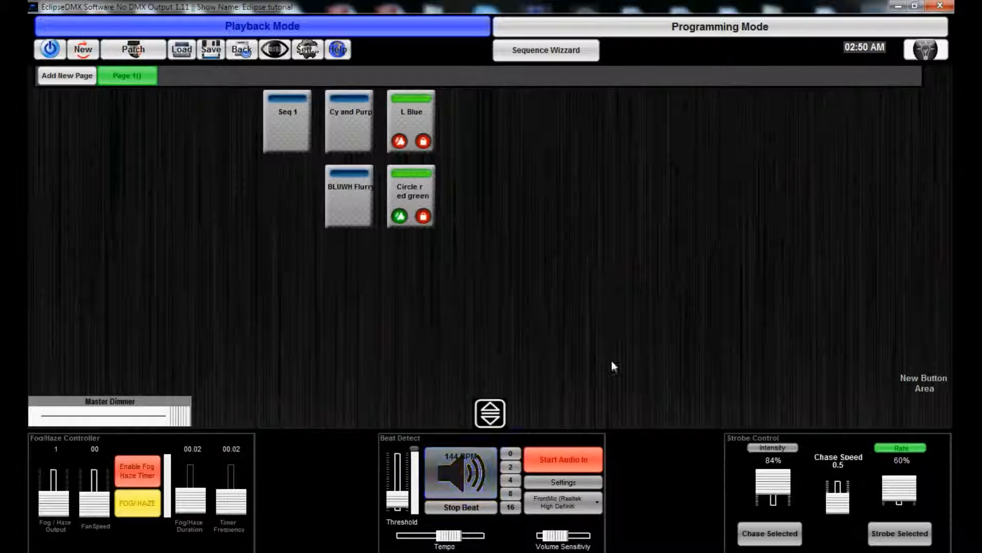
pyautogui.moveTo(548, 326)
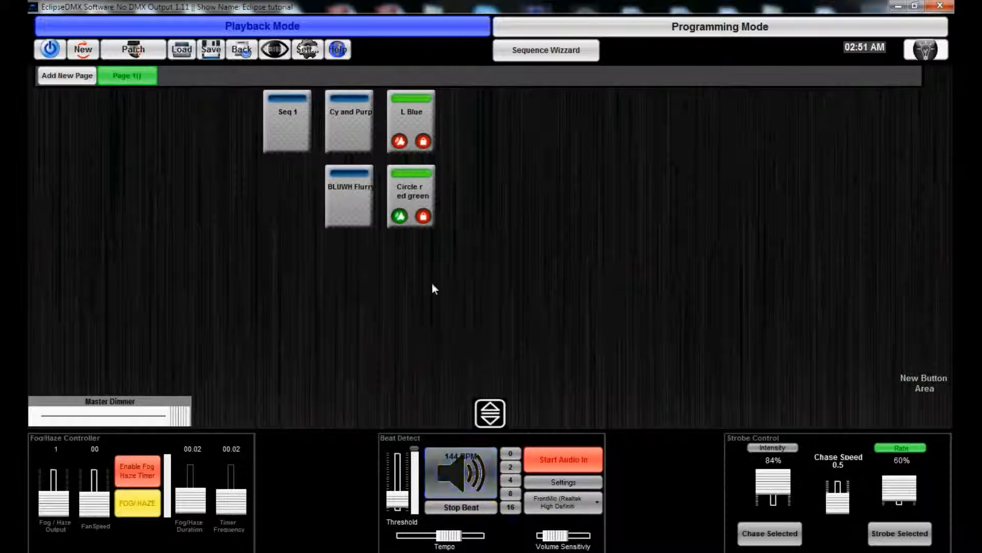
pyautogui.click(399, 216)
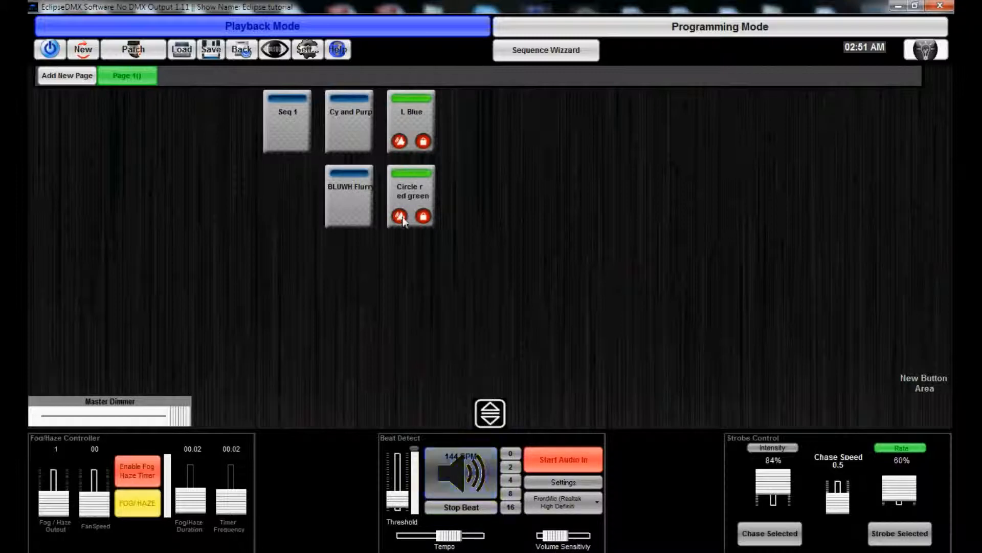
pyautogui.click(399, 215)
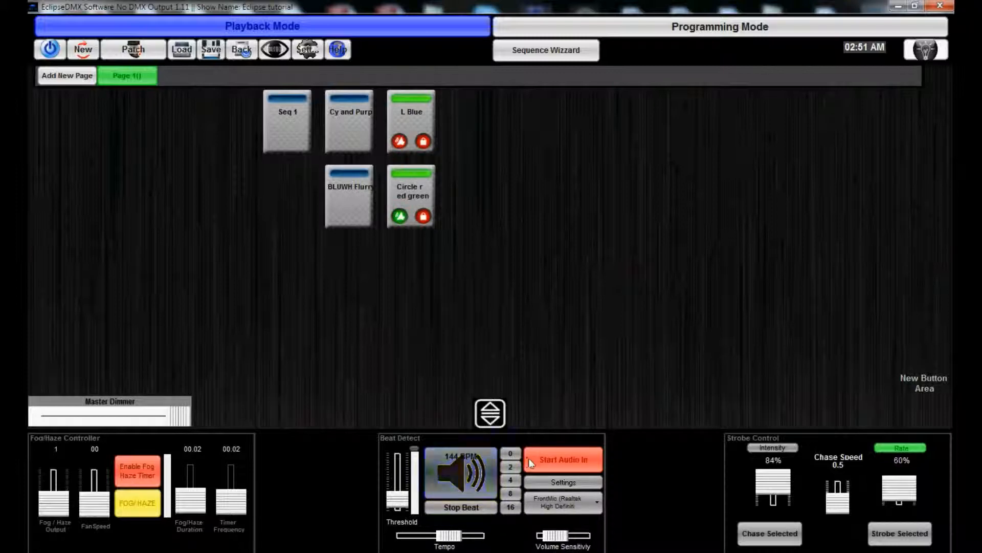
pyautogui.click(562, 459)
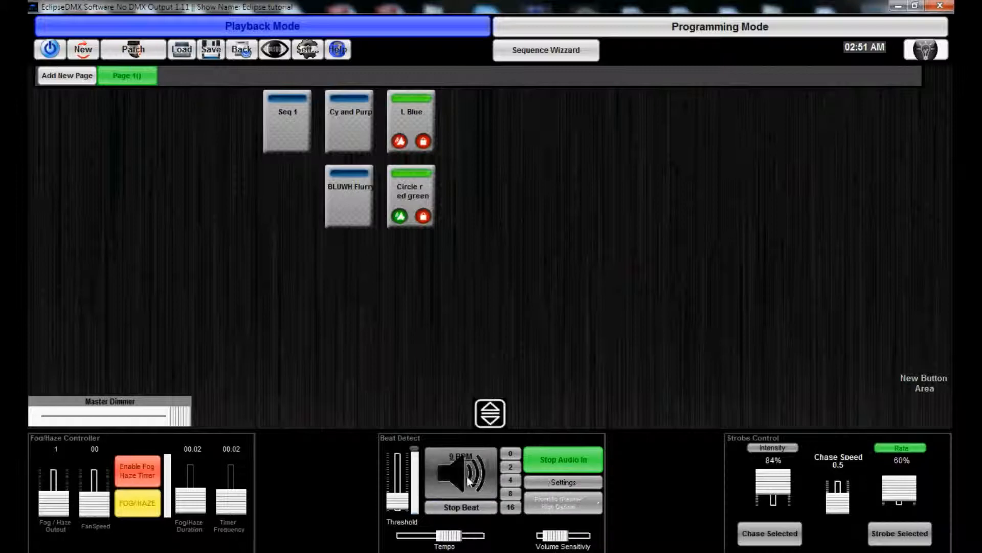
pyautogui.click(561, 459)
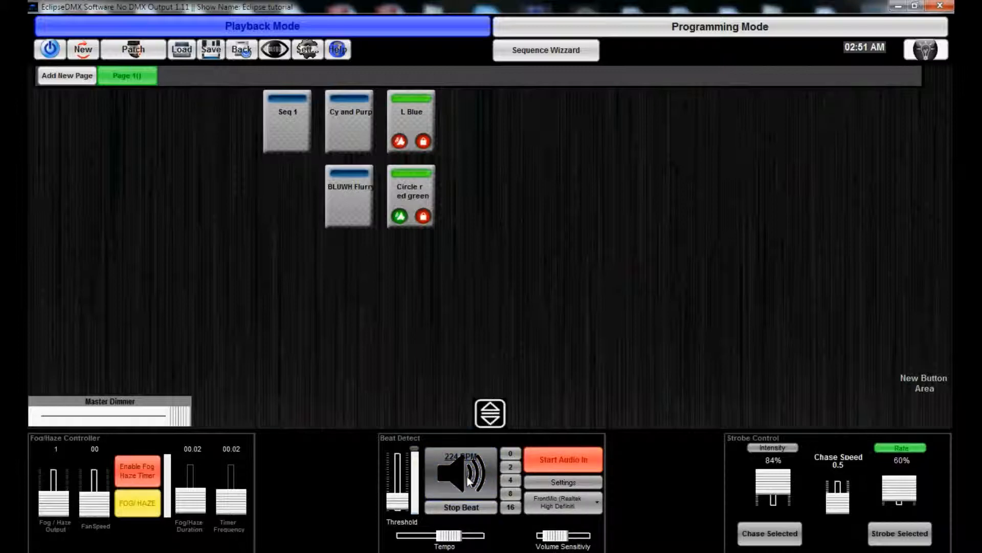
pyautogui.click(562, 459)
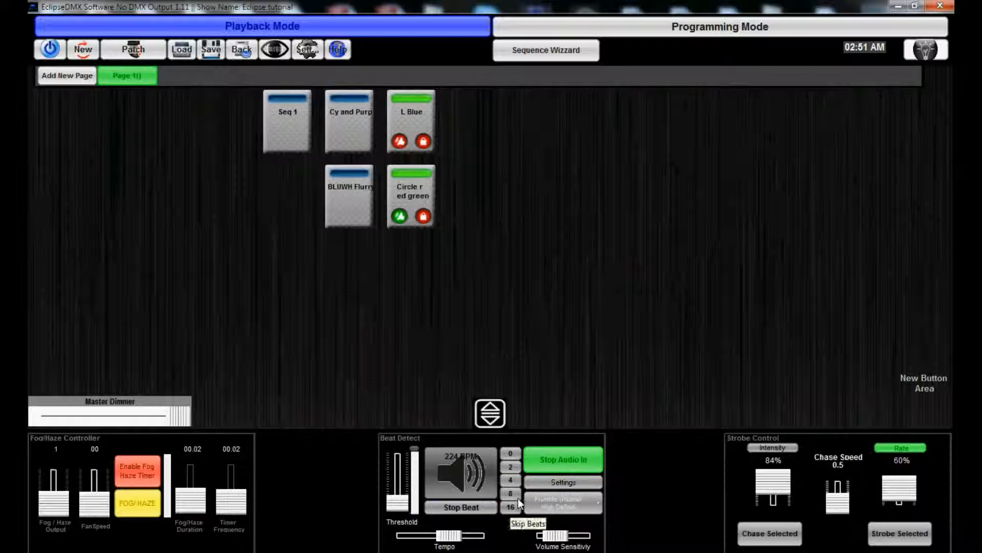
pyautogui.moveTo(518, 446)
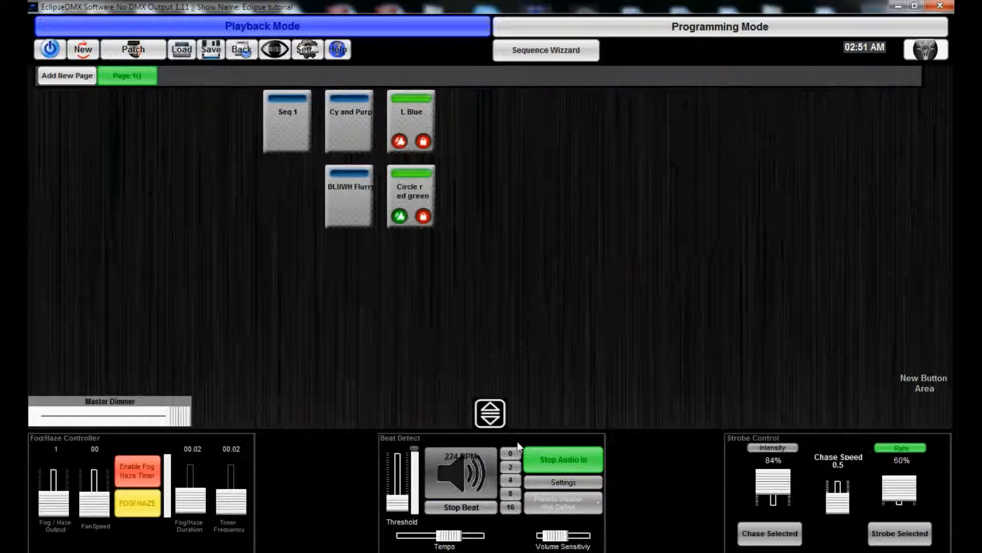
pyautogui.moveTo(623, 466)
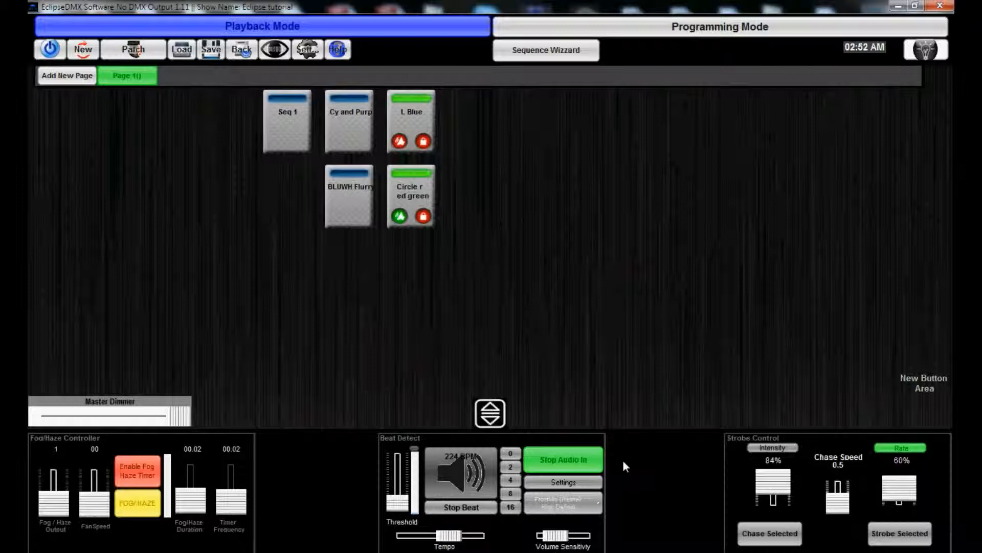
pyautogui.moveTo(613, 482)
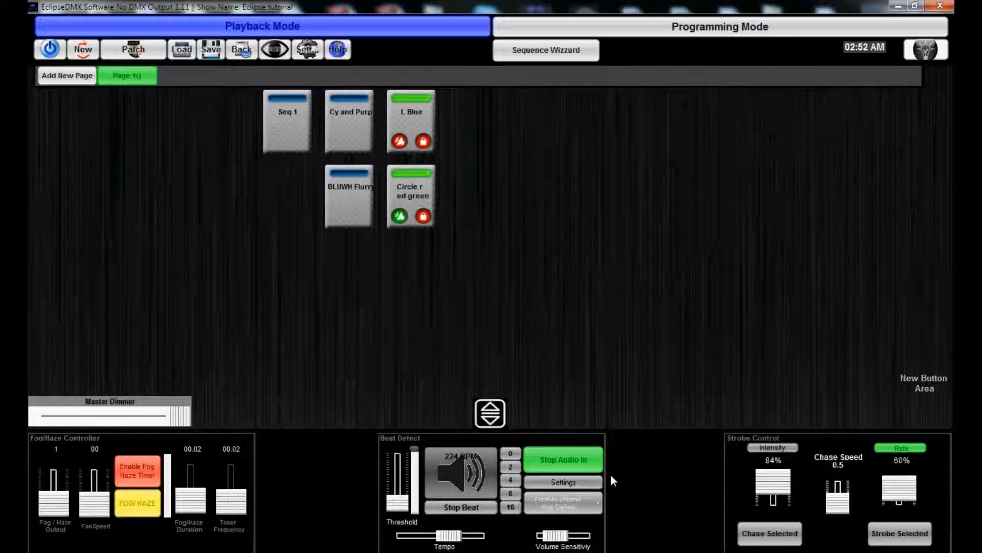
pyautogui.moveTo(621, 476)
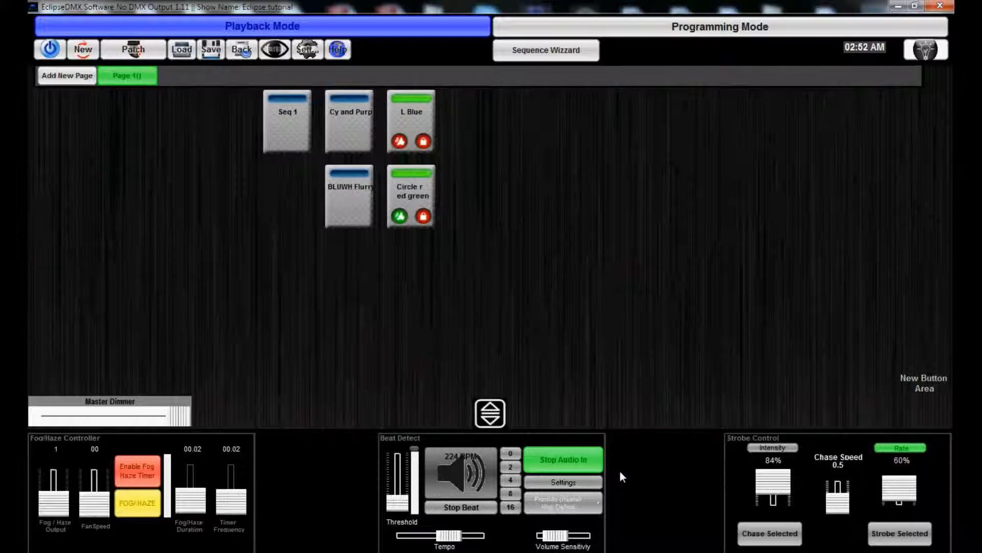
pyautogui.moveTo(495, 285)
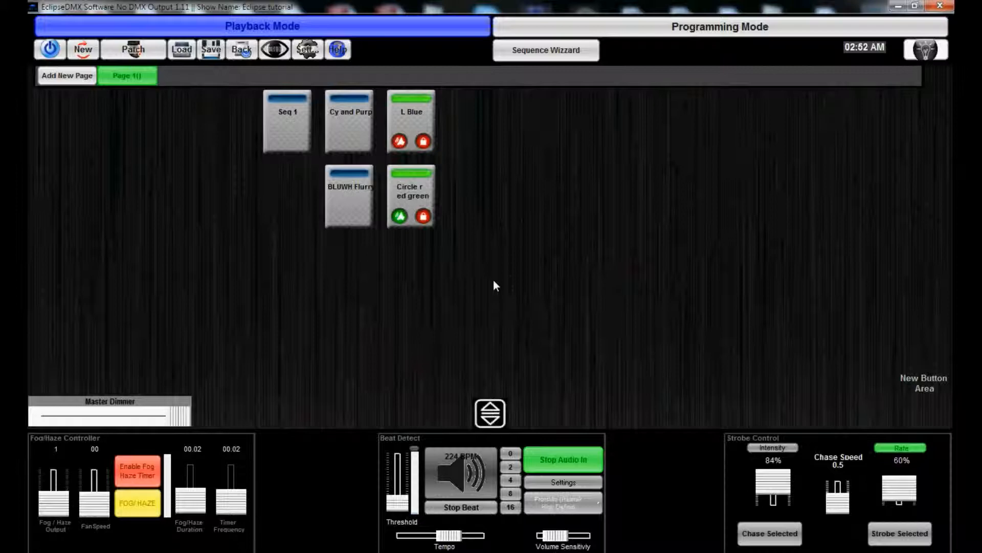
pyautogui.moveTo(631, 502)
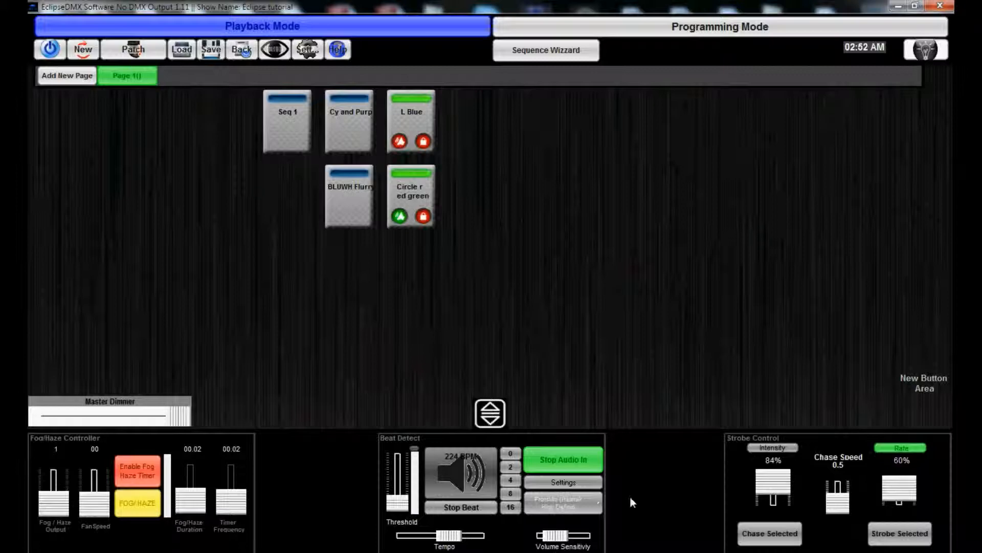
# - Open the Beat Detect settings and browse its detection options
pyautogui.click(562, 482)
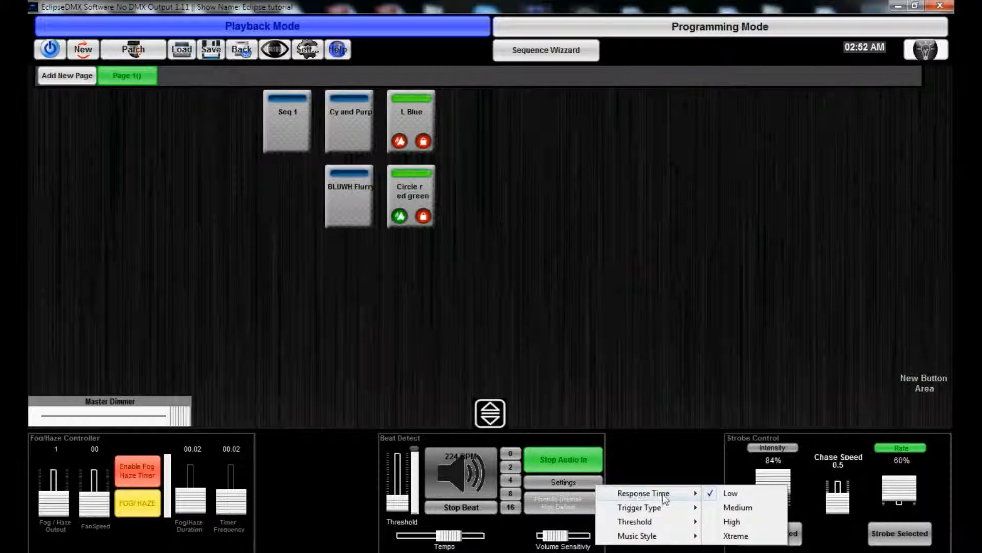
pyautogui.moveTo(669, 515)
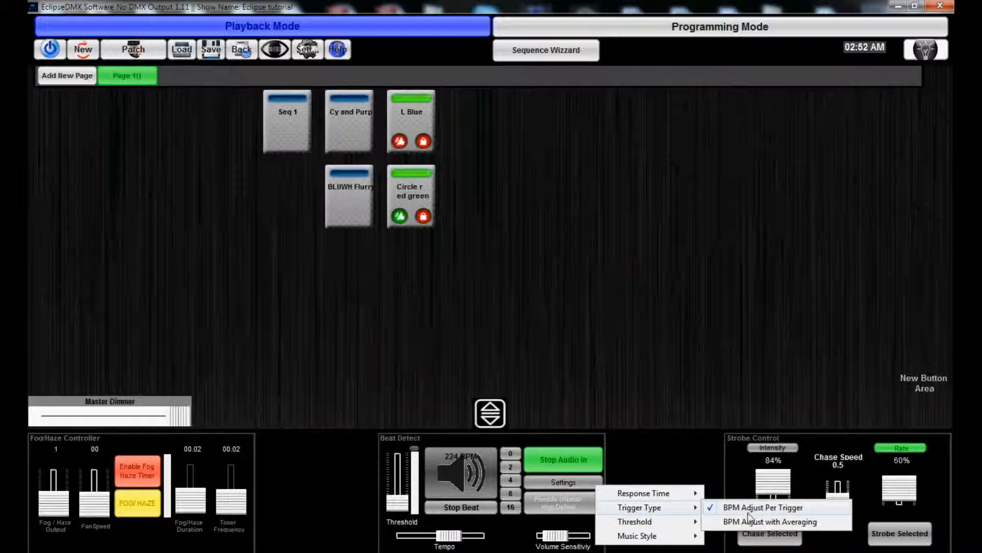
pyautogui.moveTo(770, 521)
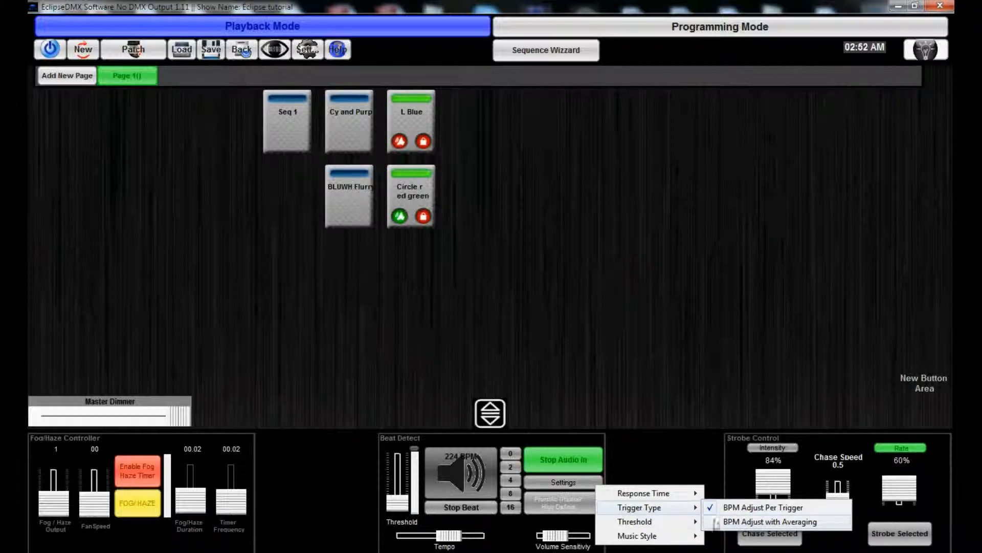
pyautogui.click(634, 521)
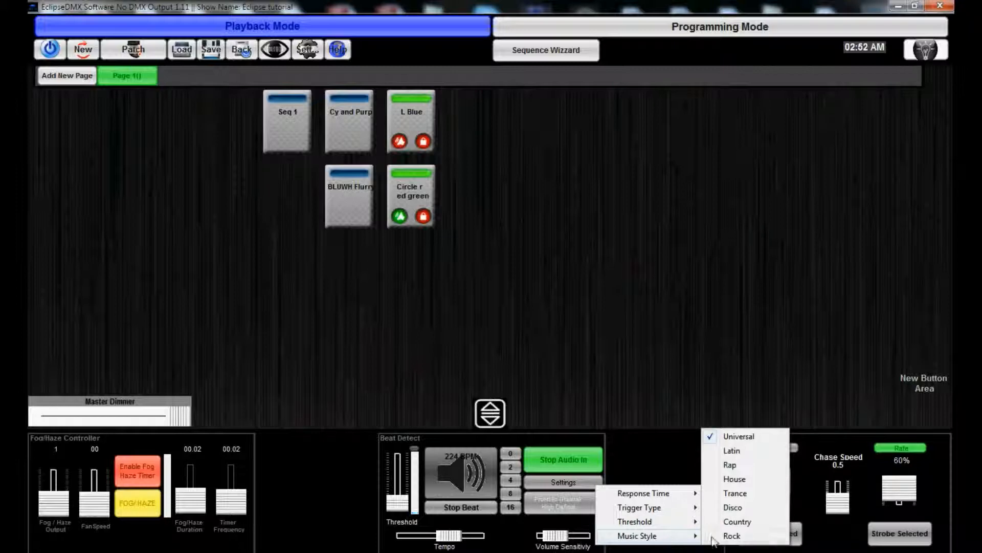
pyautogui.moveTo(731, 535)
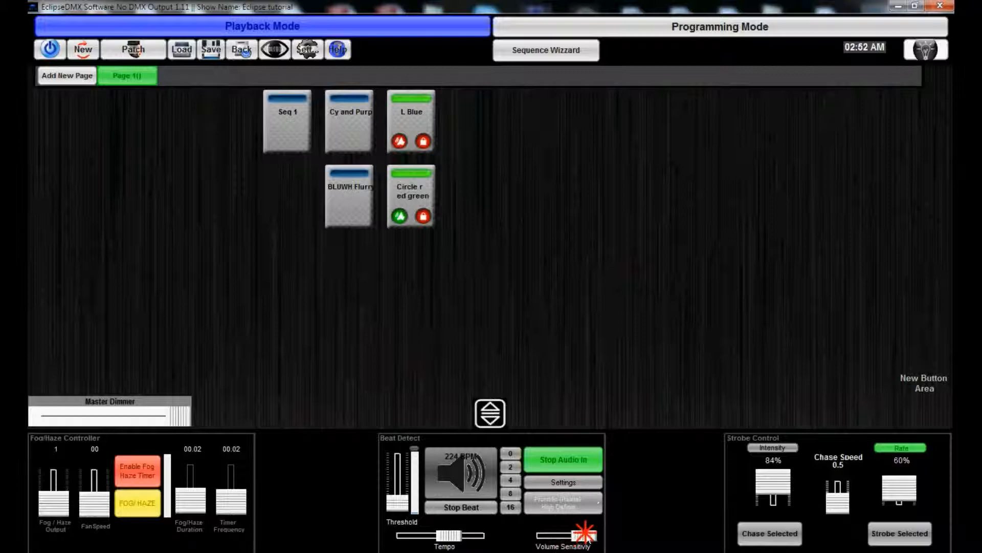
pyautogui.moveTo(639, 516)
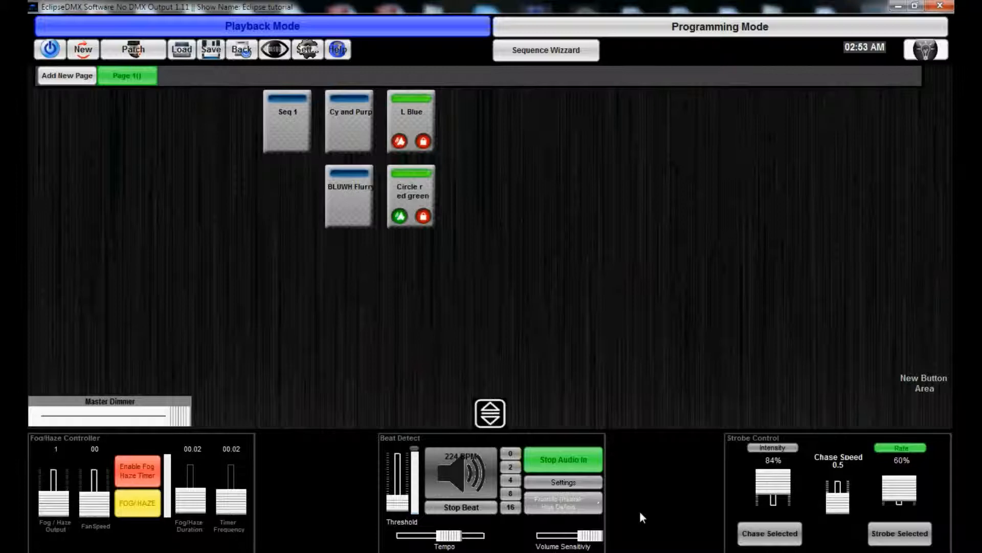
pyautogui.moveTo(631, 437)
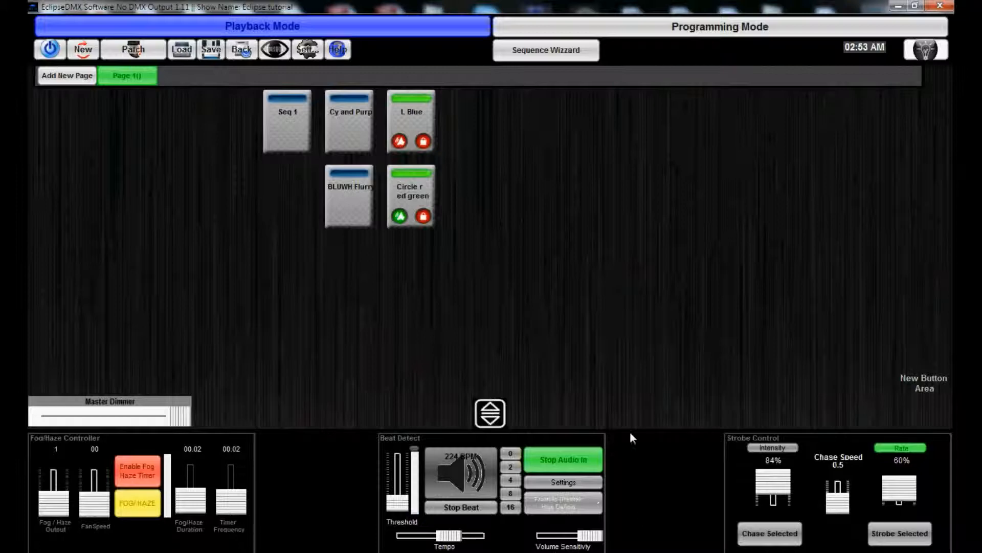
# - Stop audio triggering Circle red green, lock it, and dismiss the locked-button warning
pyautogui.click(399, 215)
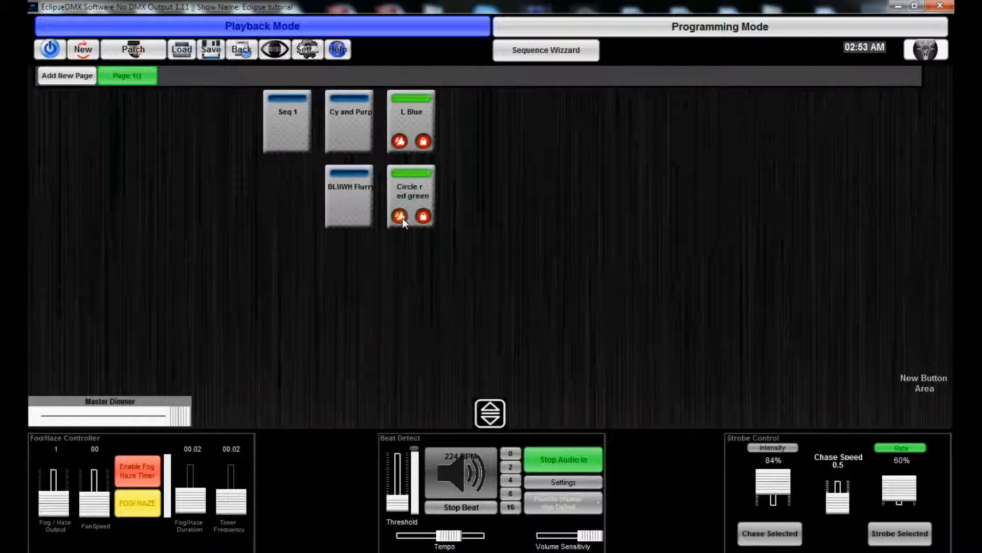
pyautogui.click(423, 216)
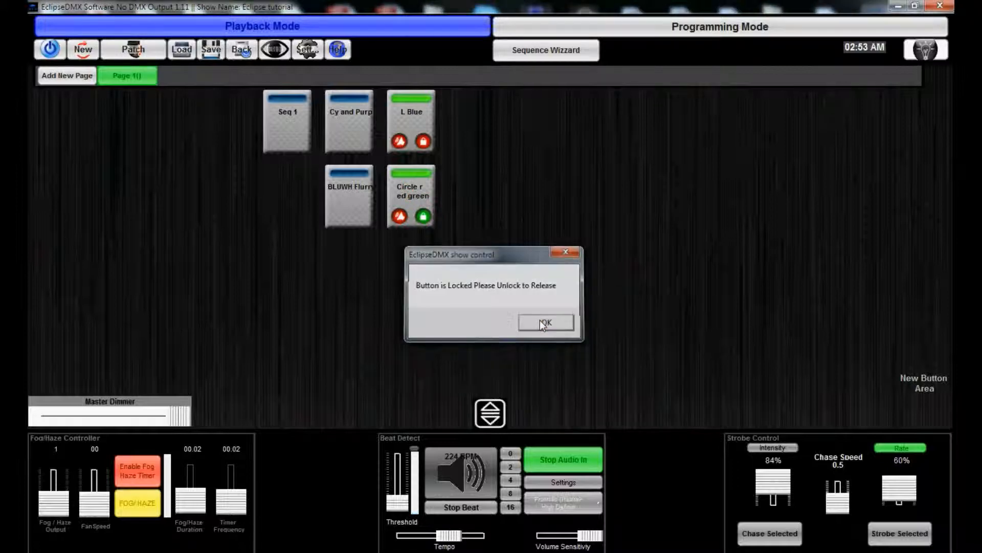
pyautogui.click(545, 321)
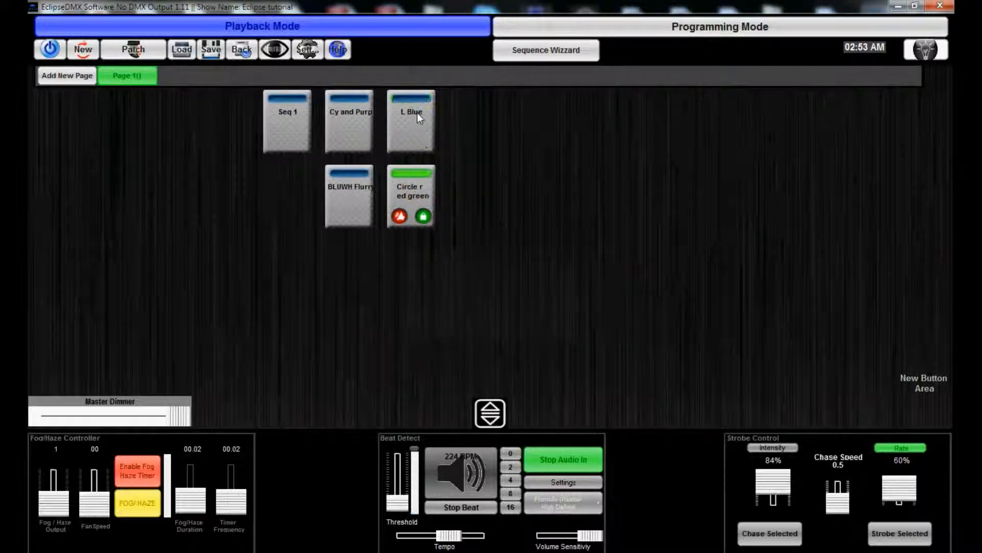
# - Release Cy and Purp, then unlock and relock Circle red green, dismissing the warning
pyautogui.click(349, 121)
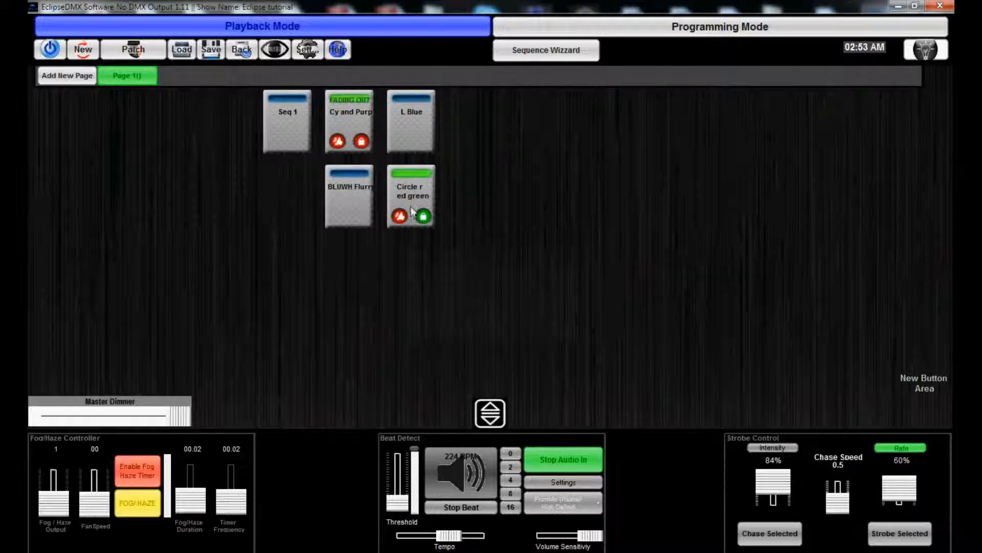
pyautogui.click(424, 216)
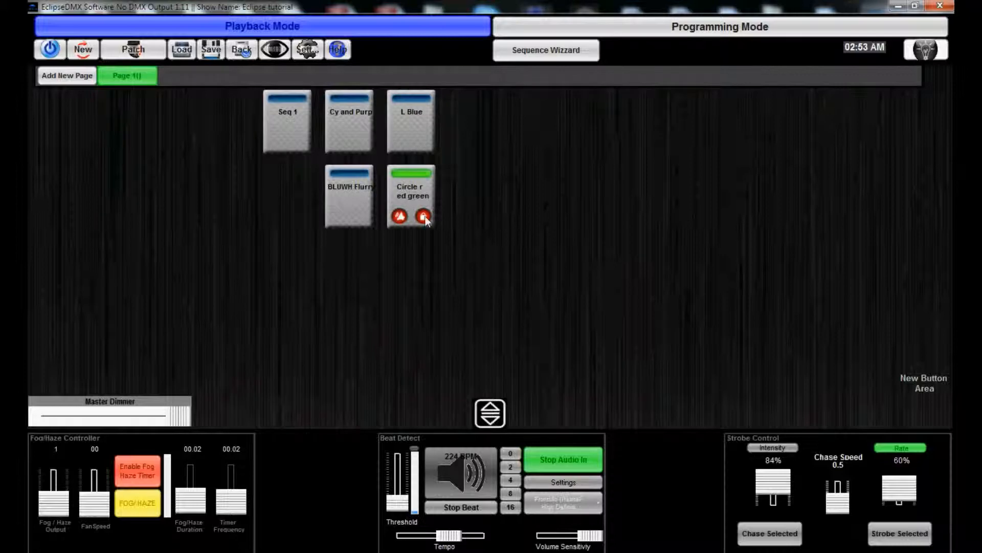
pyautogui.click(424, 217)
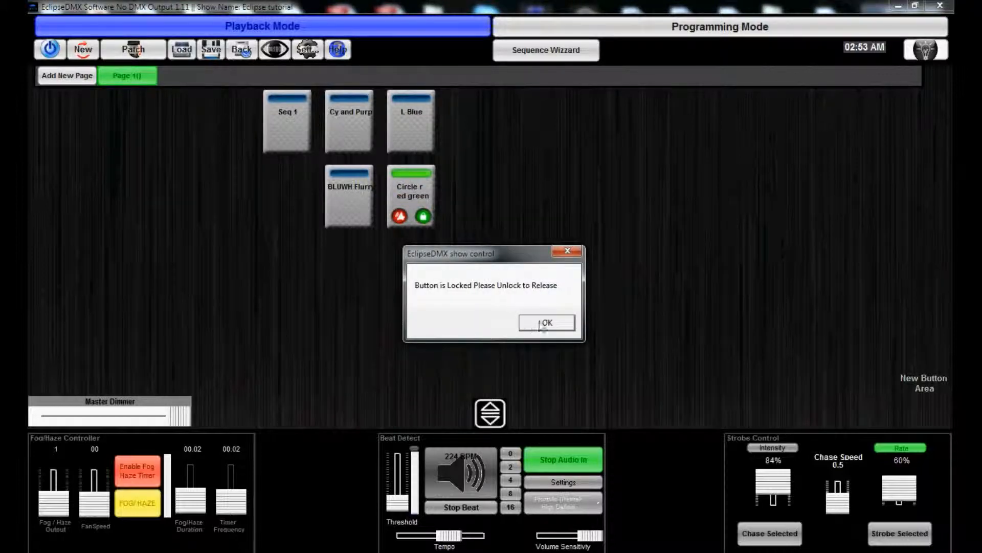
pyautogui.click(546, 322)
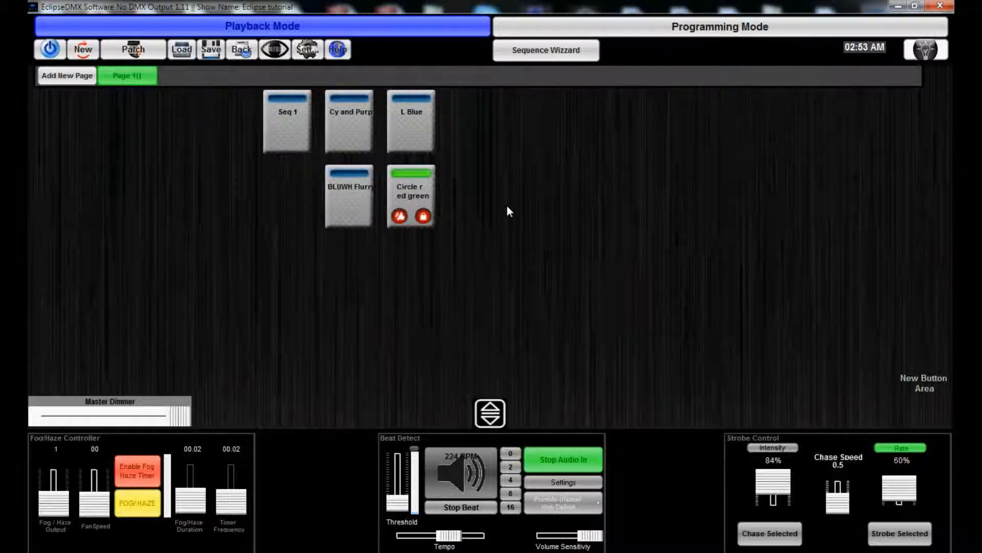
pyautogui.moveTo(471, 202)
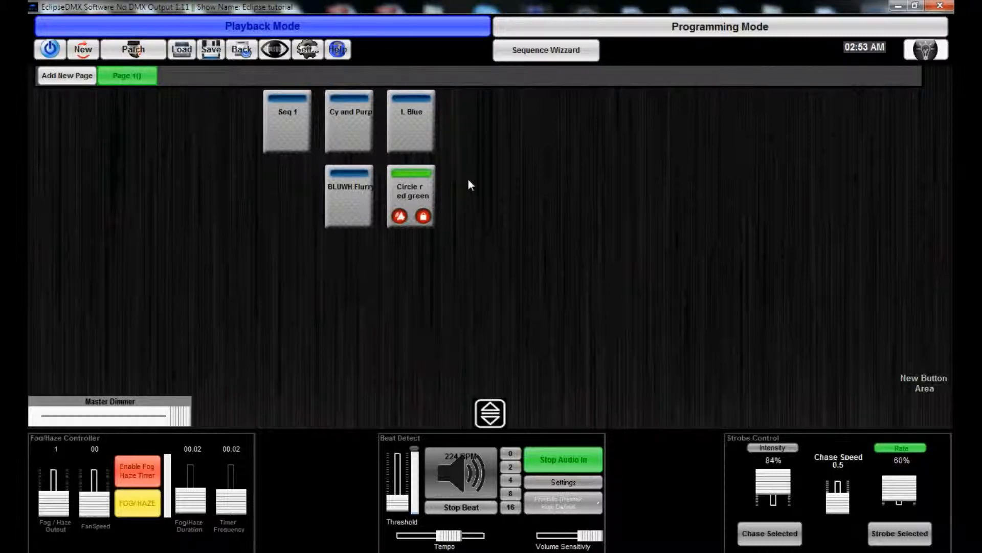
# - Release the Circle red green playback button, leaving all five sequences idle
pyautogui.click(410, 196)
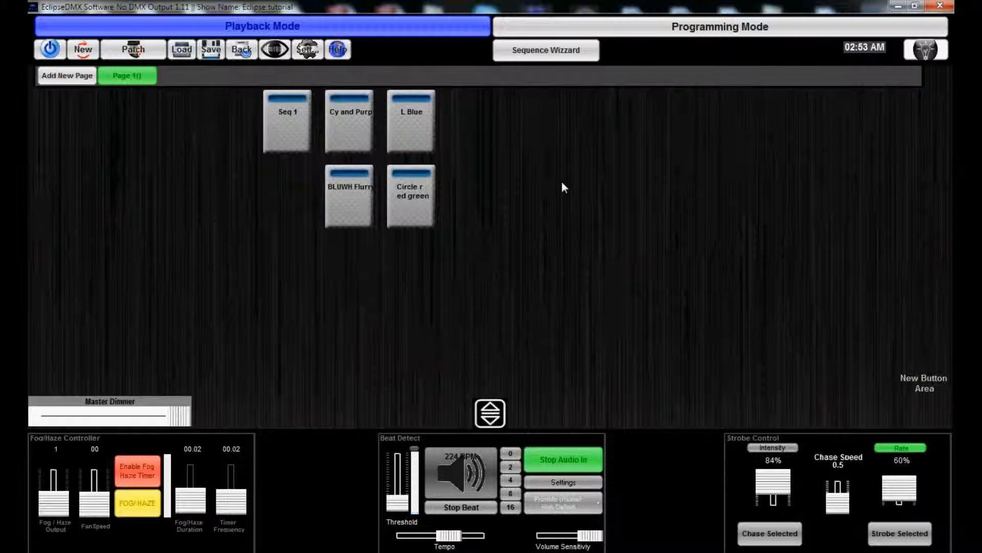
pyautogui.moveTo(603, 179)
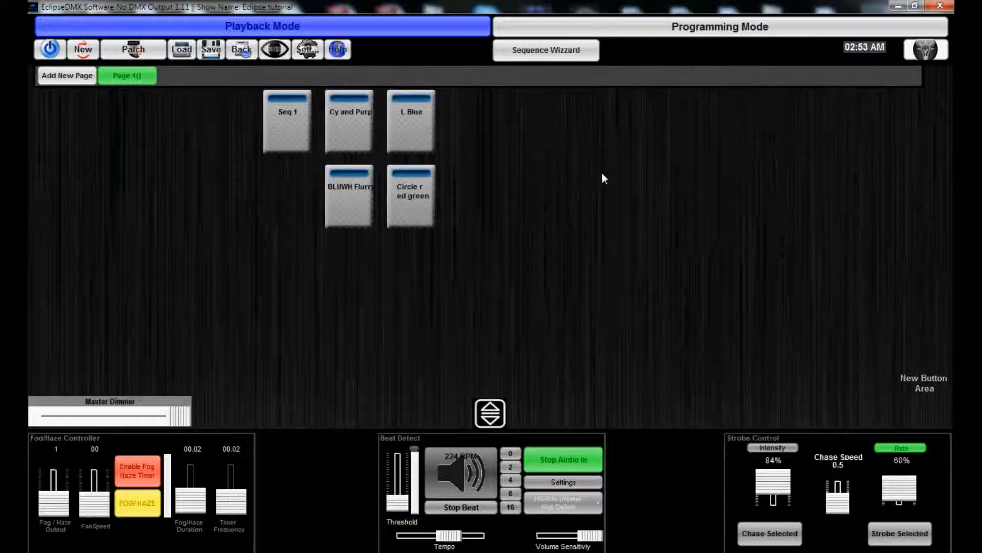
pyautogui.moveTo(656, 245)
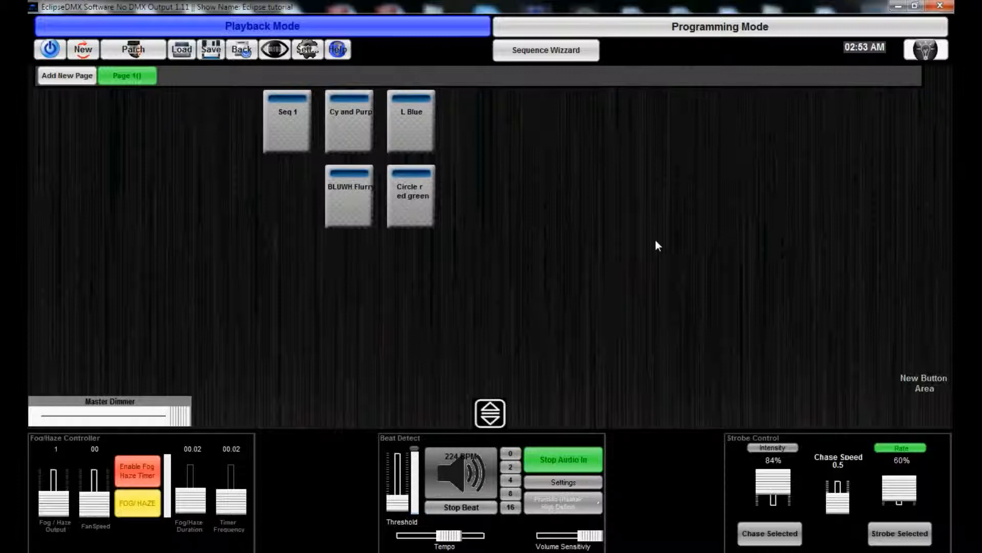